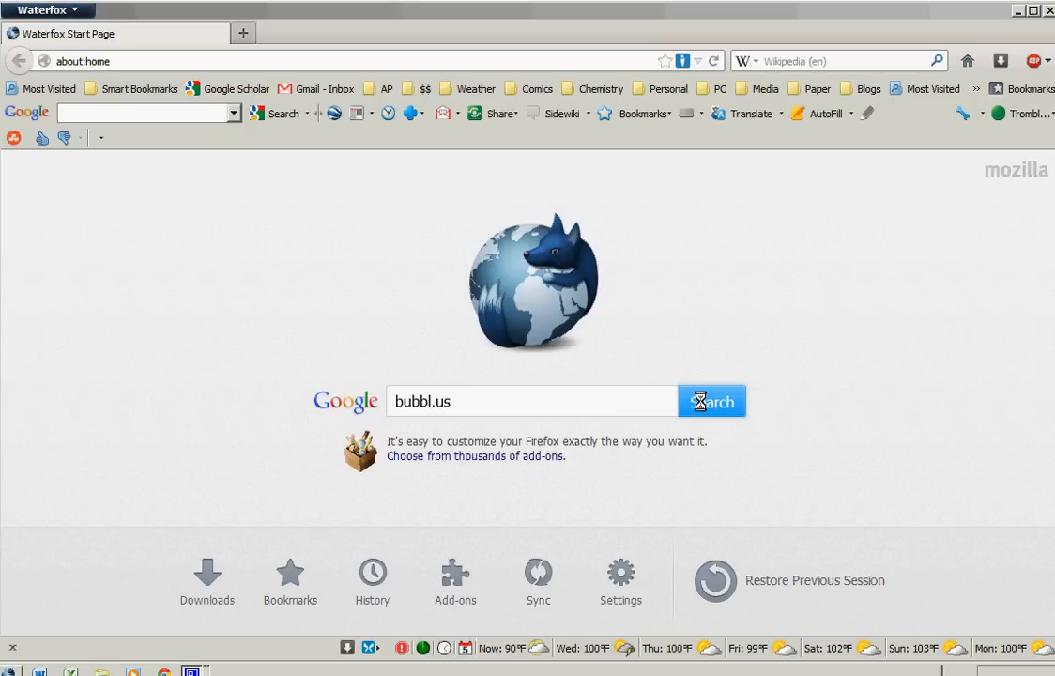
Search Google for bubbl.us and open the 'bubbl.us | brainstorm and mind map online' result.
{"action": "left_click", "coordinate": [712, 401]}
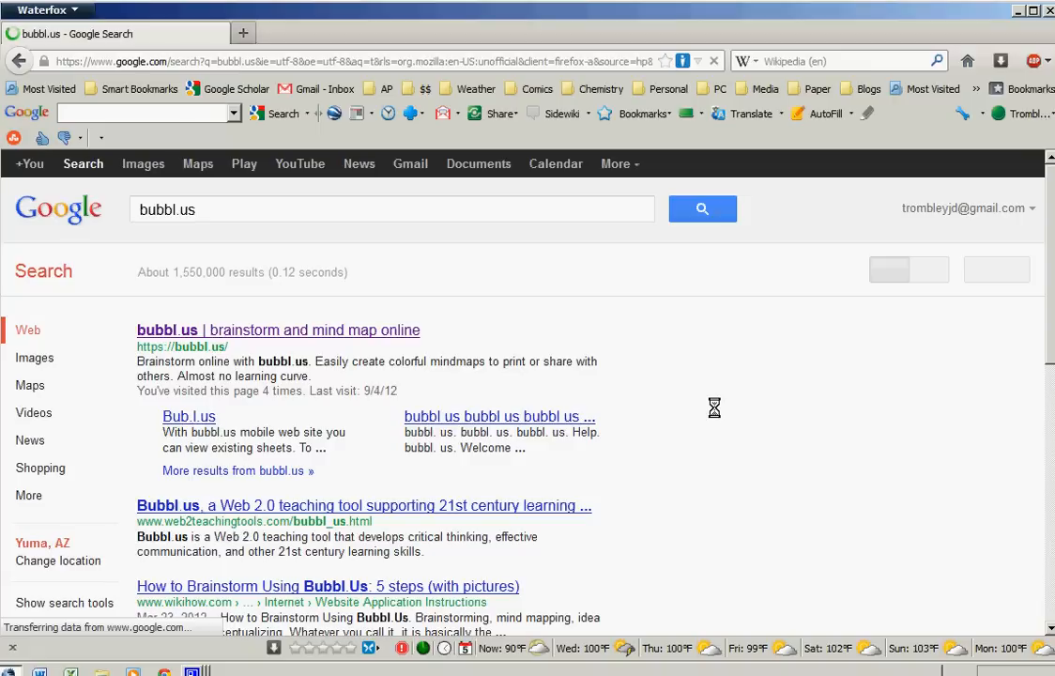
{"action": "left_click", "coordinate": [278, 330]}
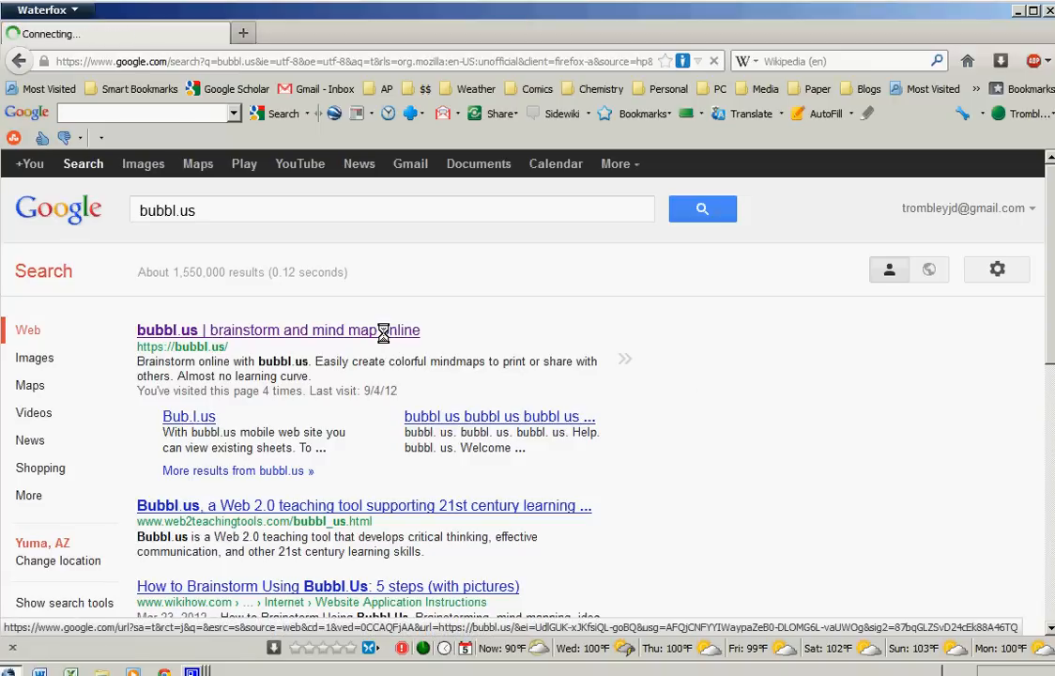
{"action": "left_click", "coordinate": [266, 329]}
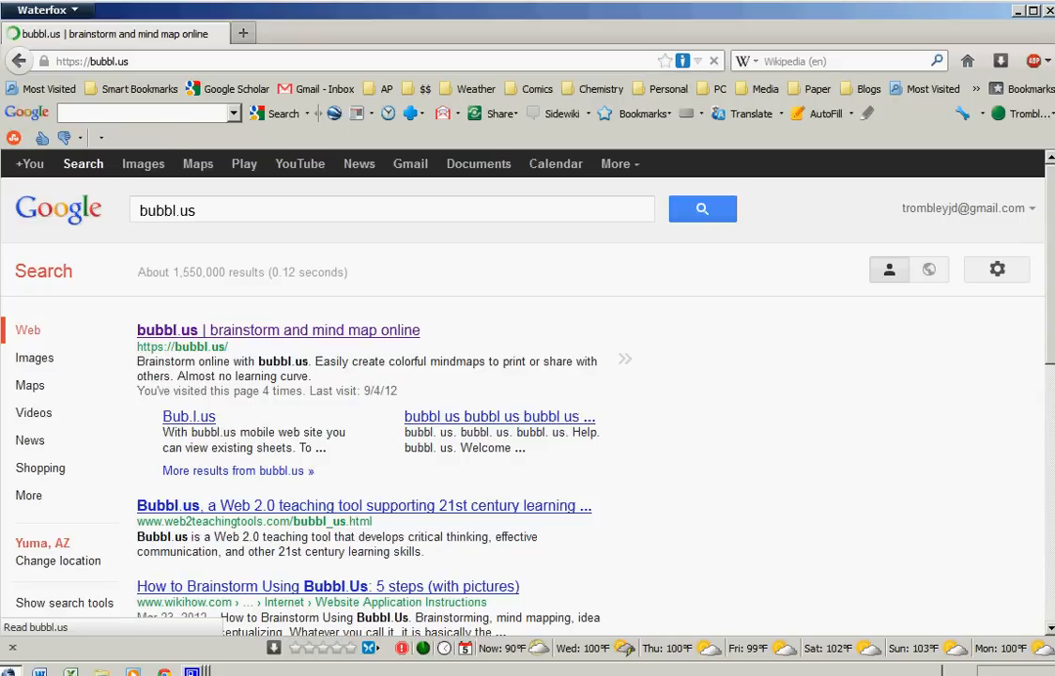
{"action": "left_click", "coordinate": [278, 329]}
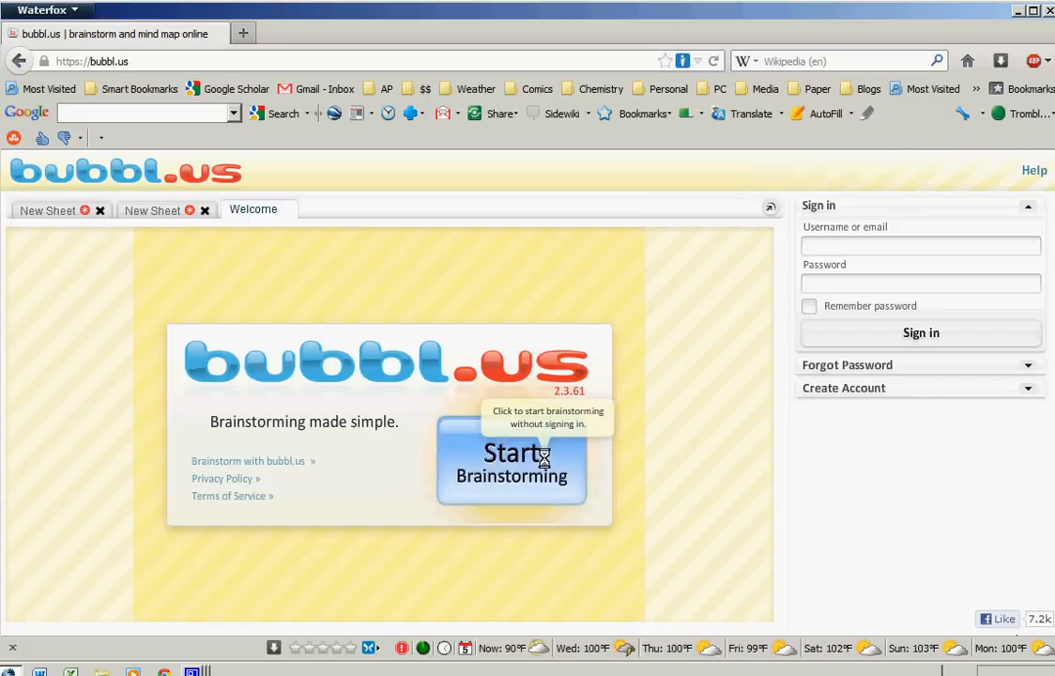
Start a new brainstorming sheet and rename the Start Here bubble to 'Chemistry'.
{"action": "left_click", "coordinate": [511, 464]}
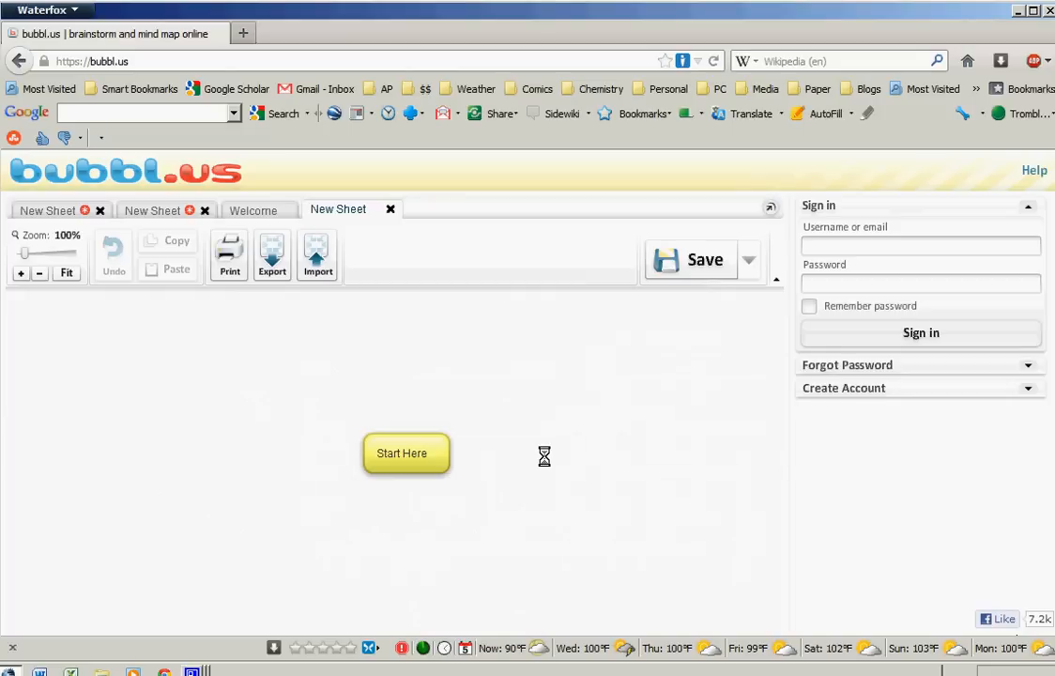
{"action": "mouse_move", "coordinate": [488, 464]}
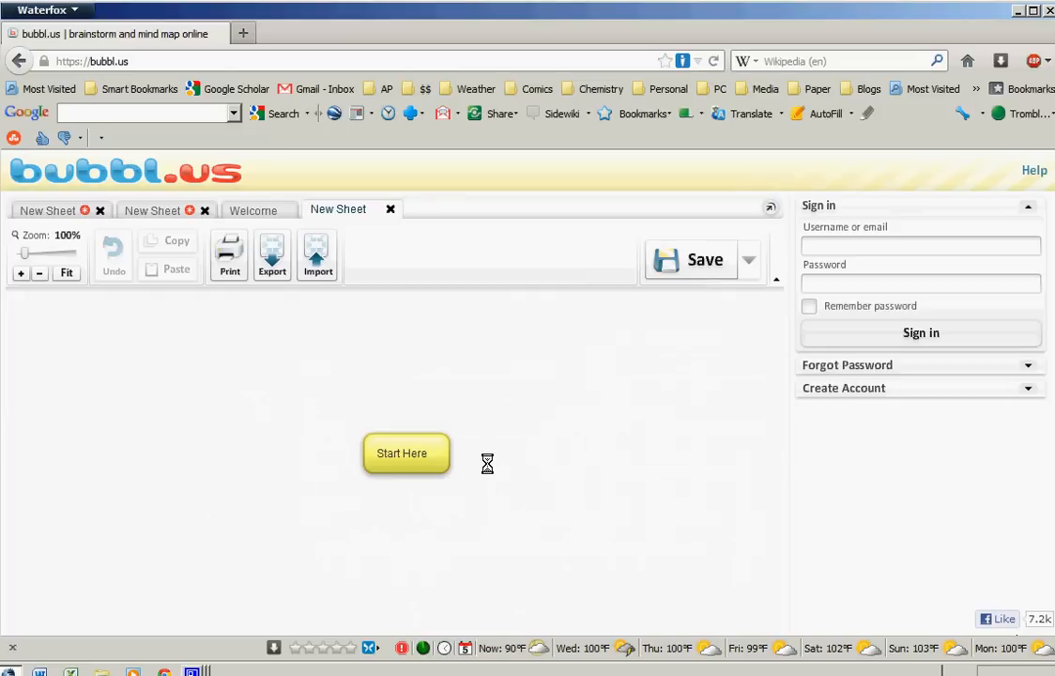
{"action": "left_click", "coordinate": [404, 453]}
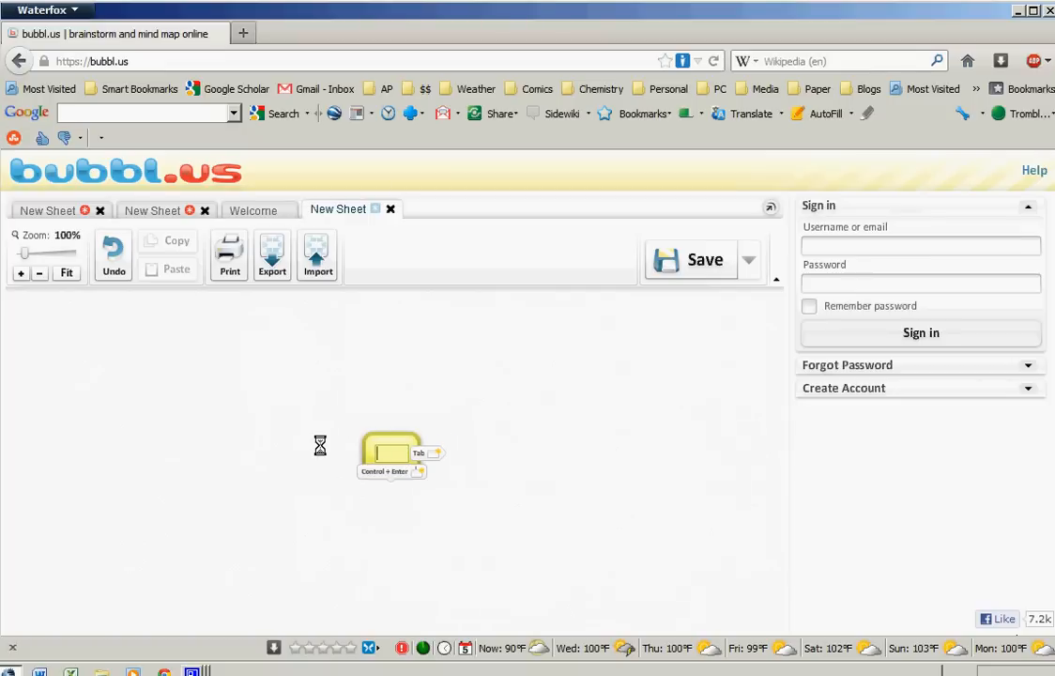
{"action": "type", "text": "C"}
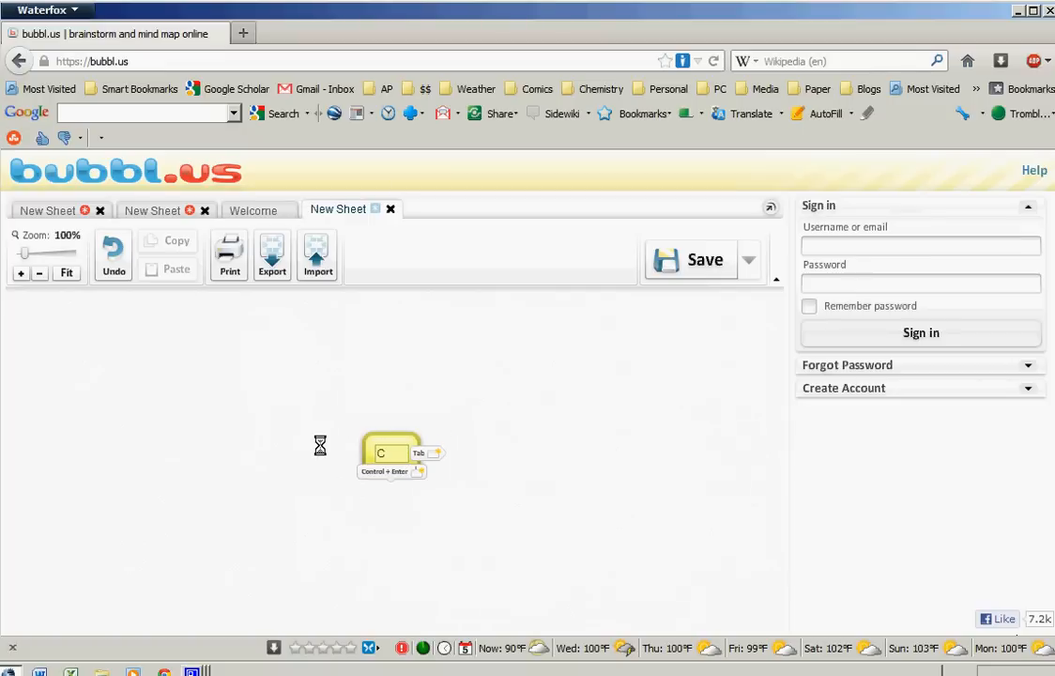
{"action": "type", "text": "Chem"}
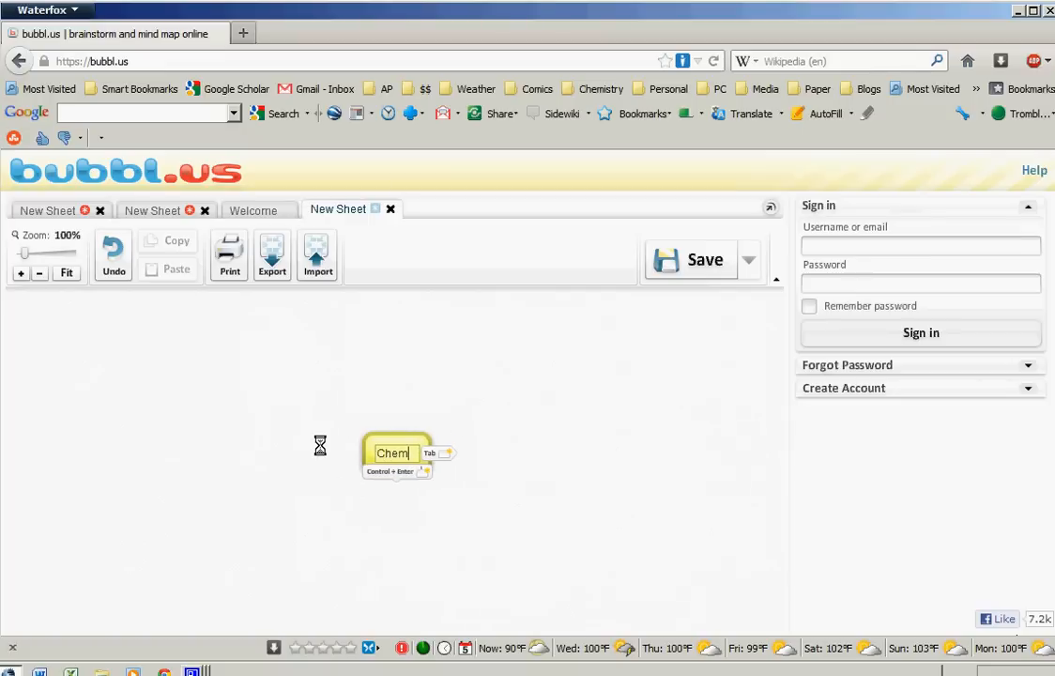
{"action": "type", "text": "istry"}
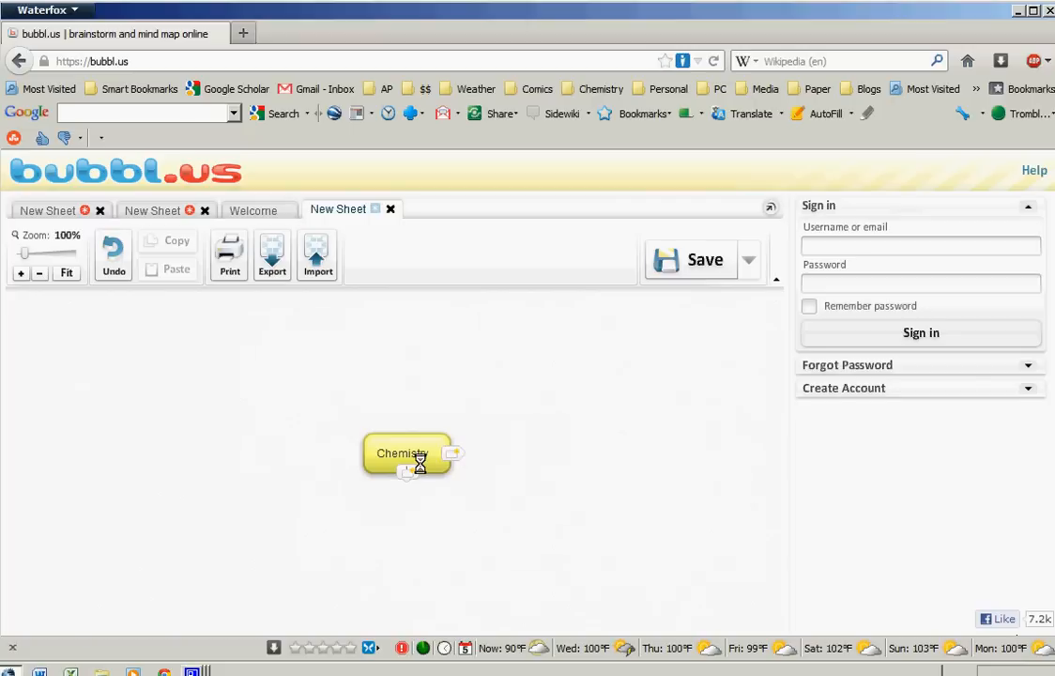
Add a 'Science' bubble under Chemistry and label their connecting line 'is a'.
{"action": "left_click", "coordinate": [407, 475]}
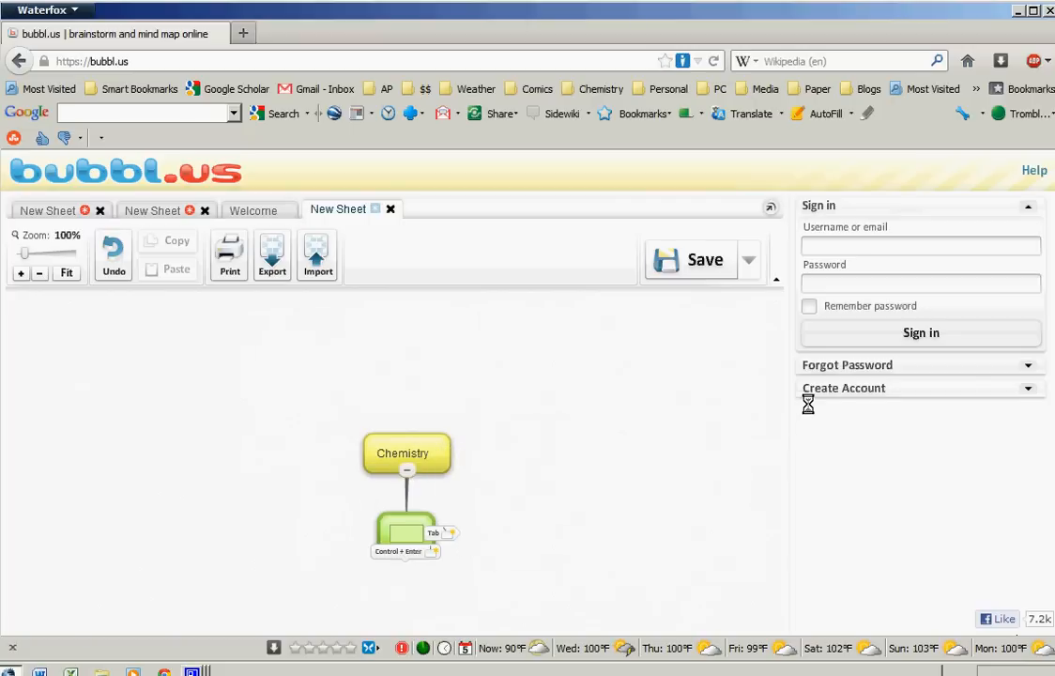
{"action": "type", "text": "S"}
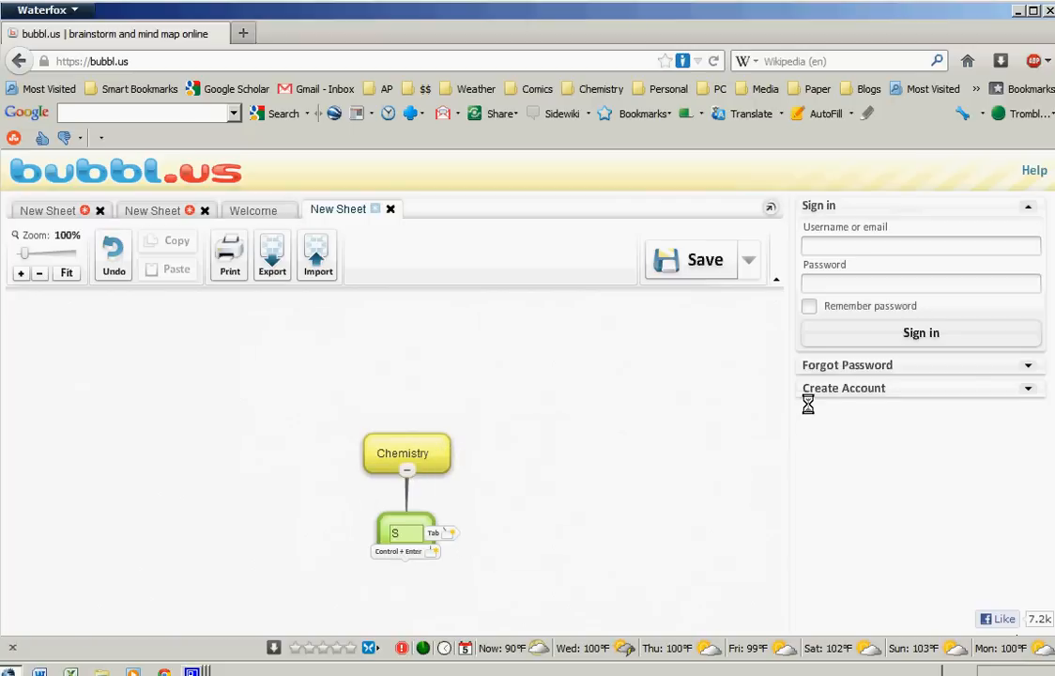
{"action": "type", "text": "cience"}
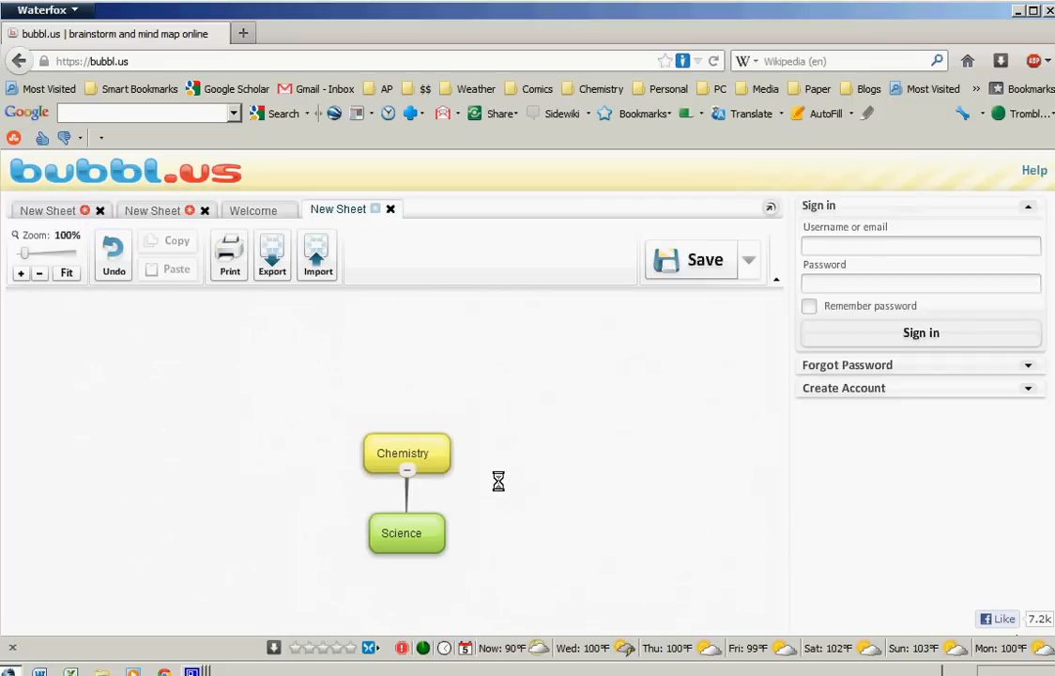
{"action": "mouse_move", "coordinate": [408, 495]}
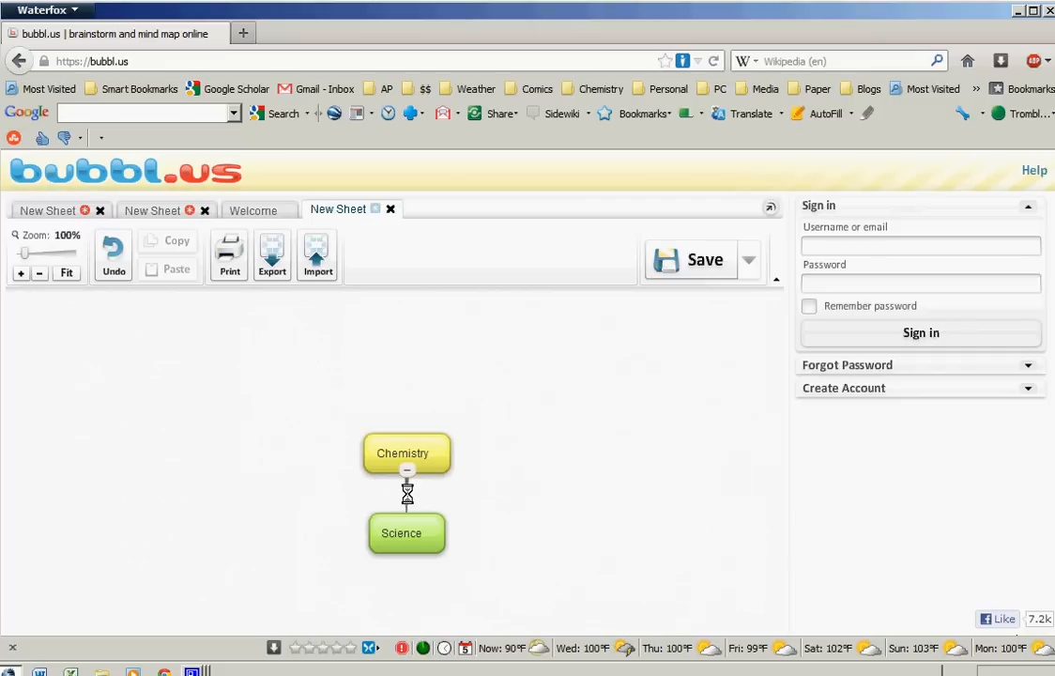
{"action": "left_click", "coordinate": [407, 495]}
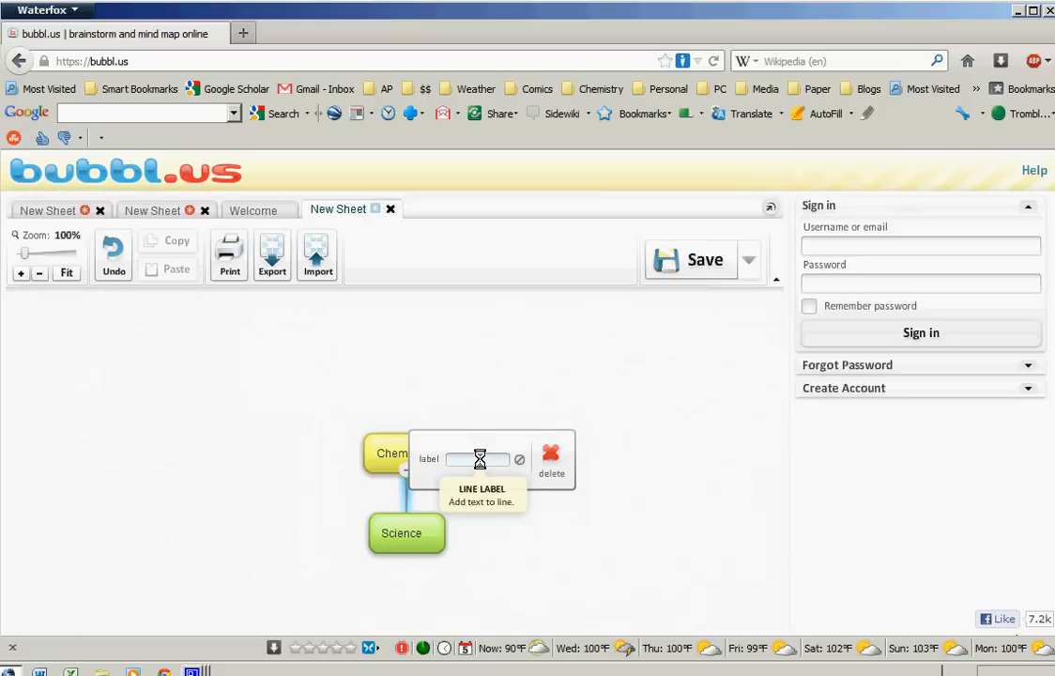
{"action": "type", "text": "is a"}
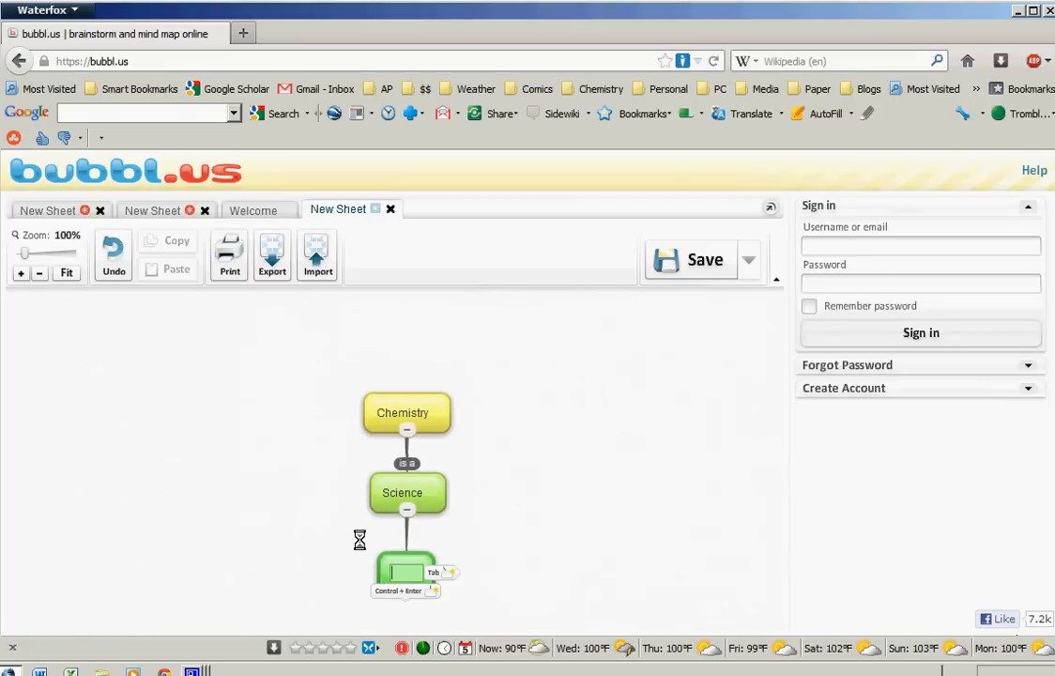
Add 'Scientific Method' under Science and label the connecting line 'uses'.
{"action": "type", "text": "Scientific Method"}
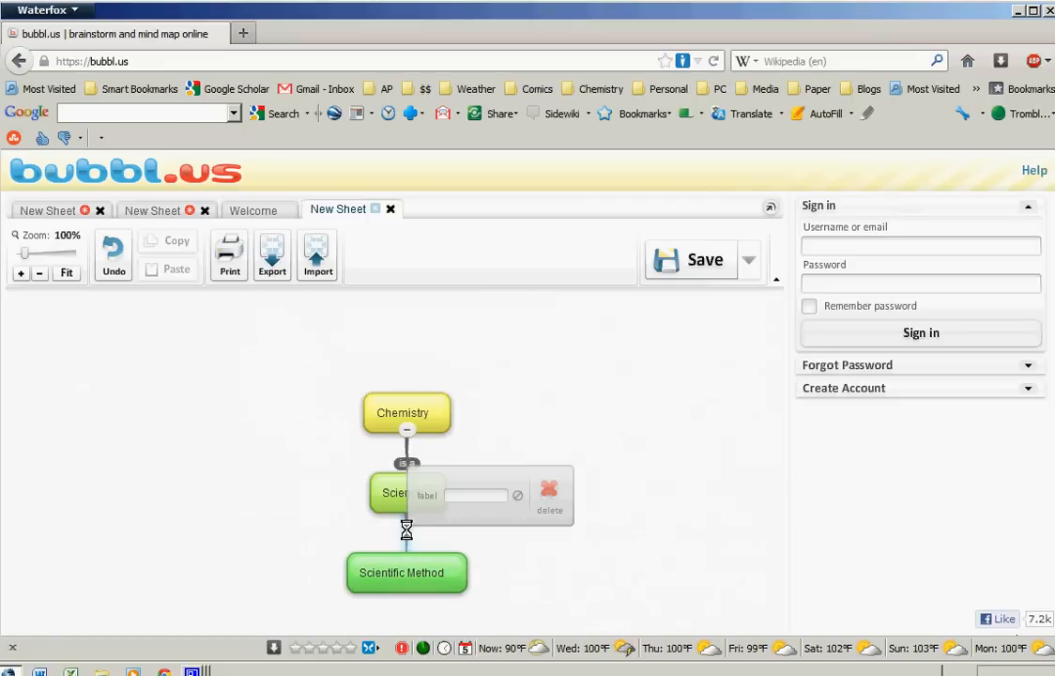
{"action": "type", "text": "uses"}
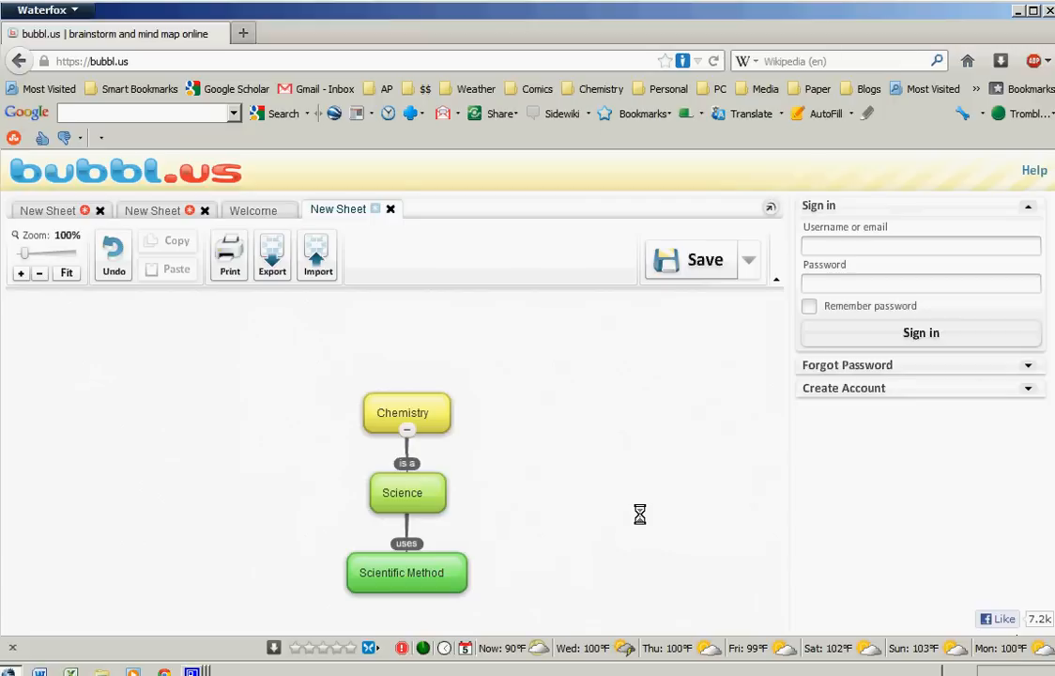
{"action": "mouse_move", "coordinate": [428, 423]}
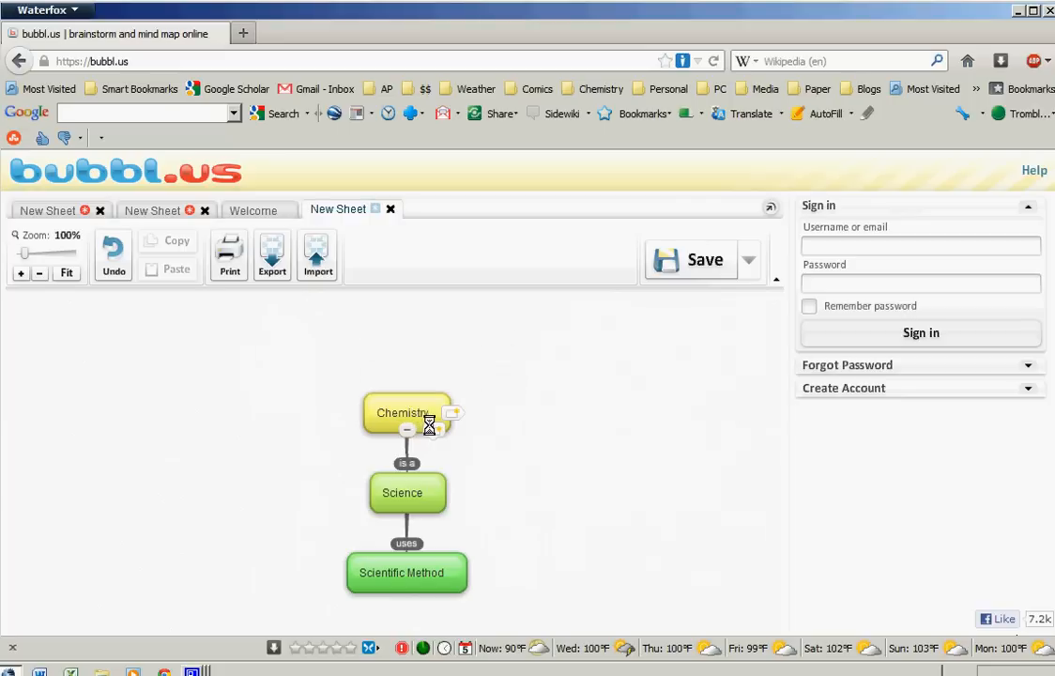
{"action": "mouse_move", "coordinate": [430, 428]}
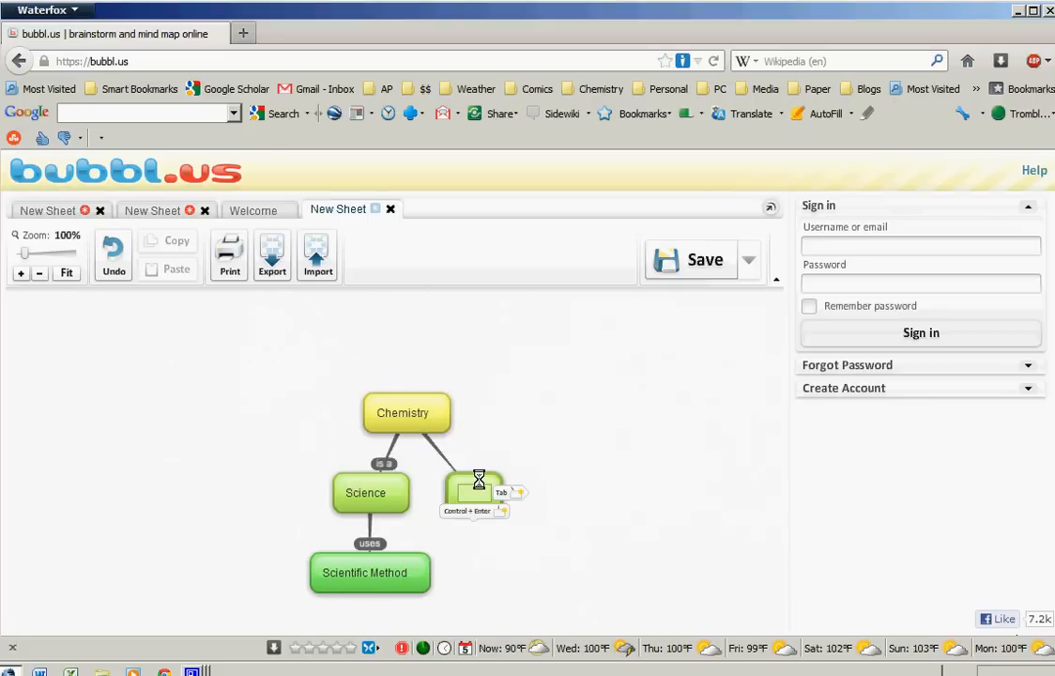
{"action": "mouse_move", "coordinate": [628, 471]}
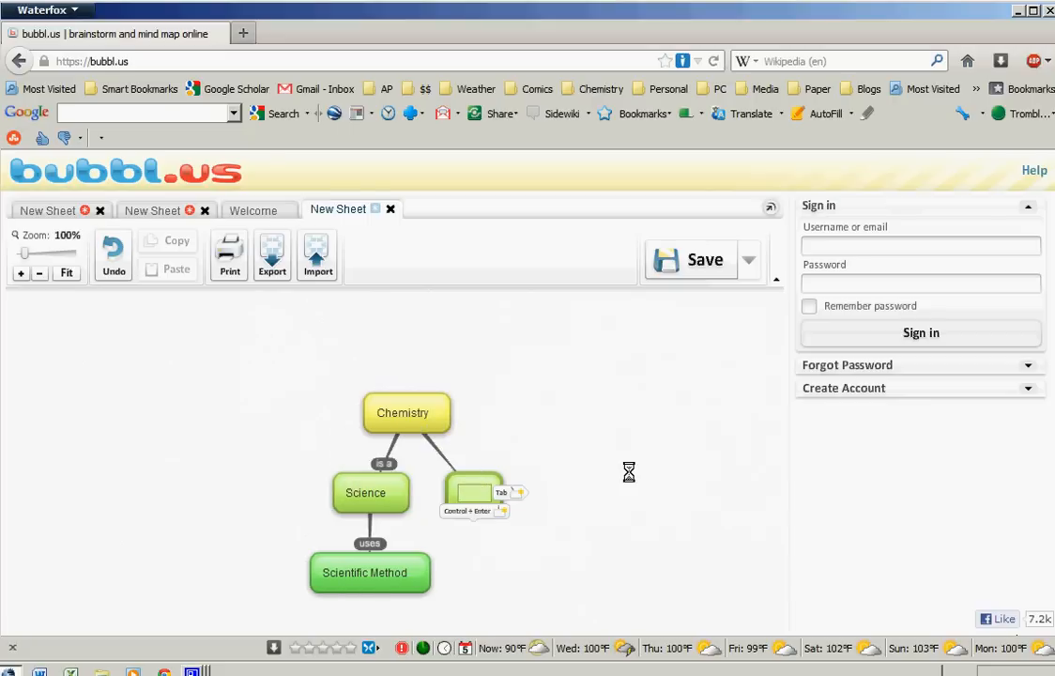
Add 'Chemicals' under Chemistry and label the connecting line 'studies'.
{"action": "type", "text": "Chemicals"}
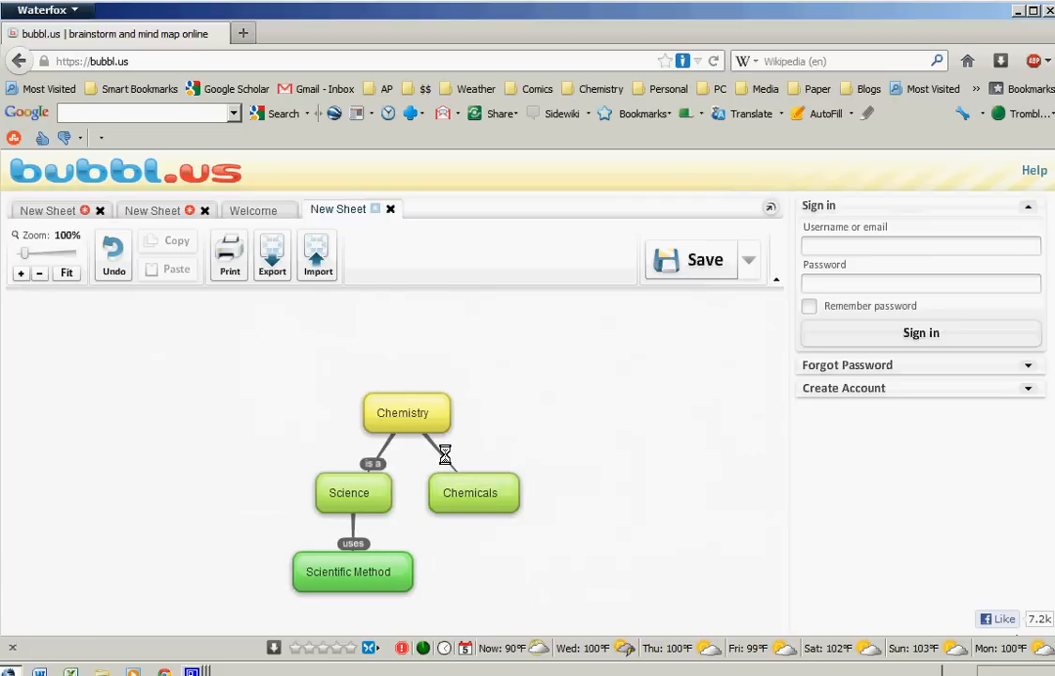
{"action": "left_click", "coordinate": [444, 453]}
{"action": "type", "text": "studies"}
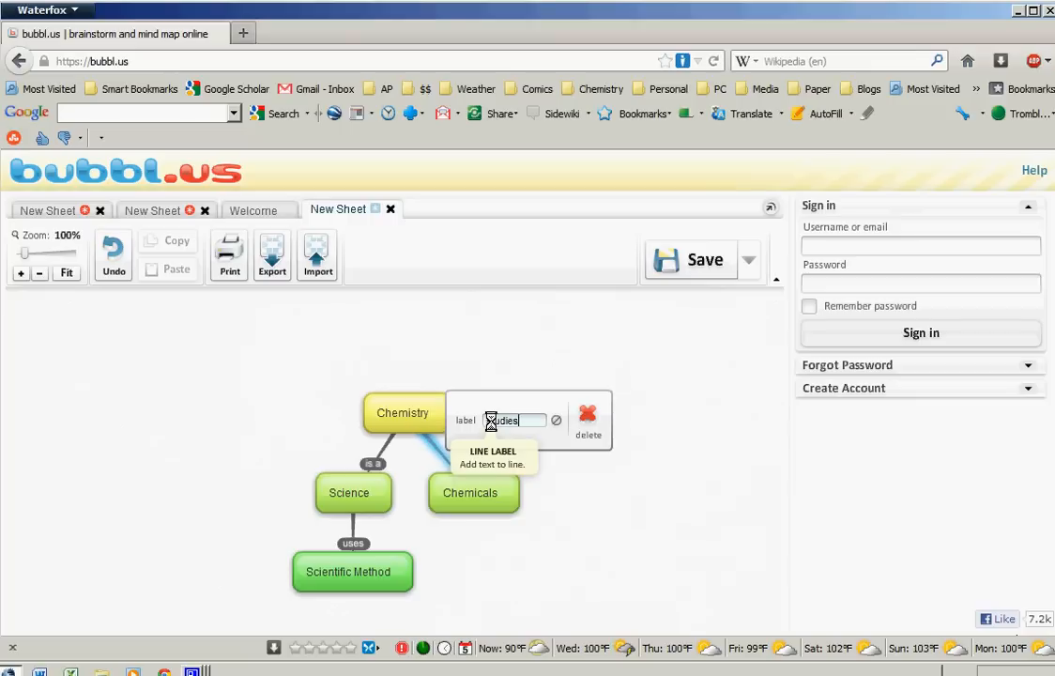
{"action": "left_click", "coordinate": [555, 420]}
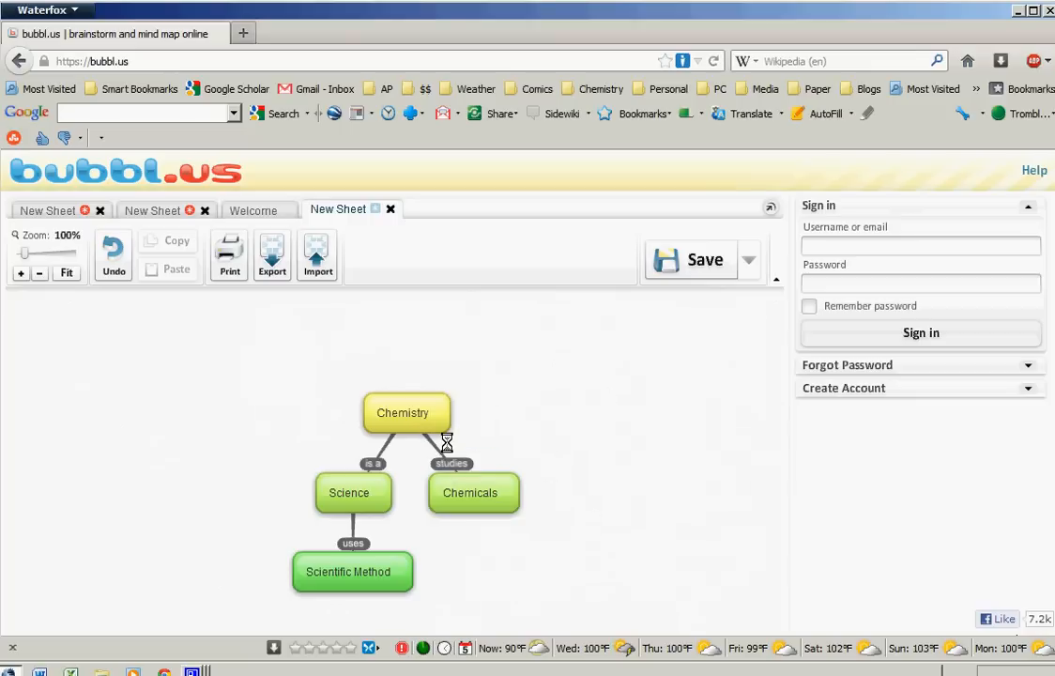
{"action": "mouse_move", "coordinate": [477, 463]}
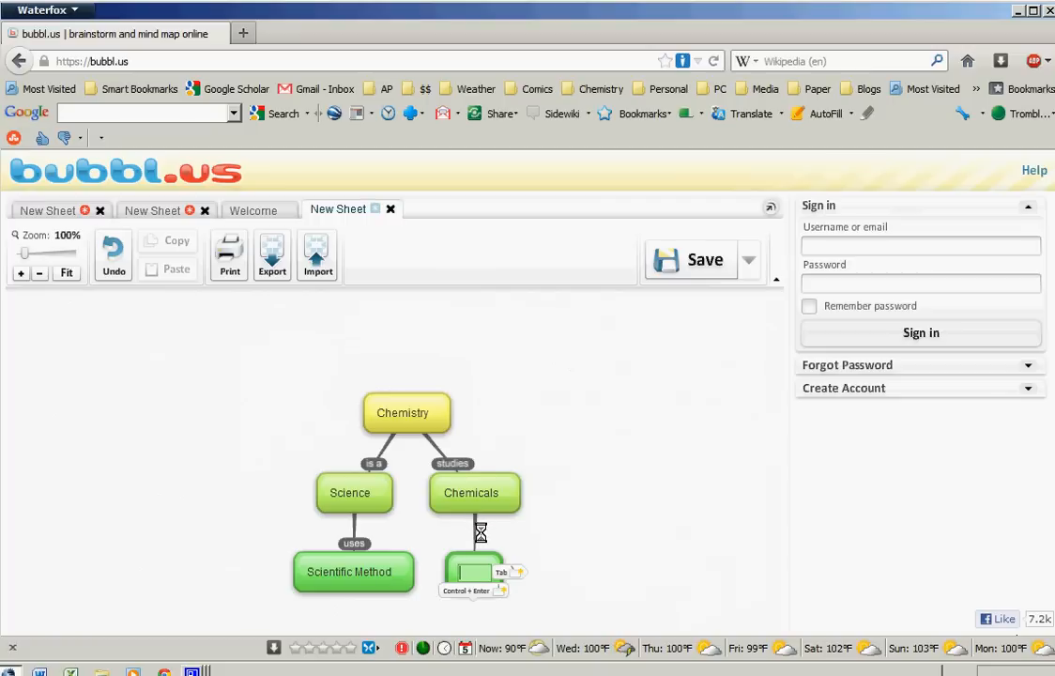
Add 'atoms' (linked 'made of') and 'stuff' (linked 'makes up') bubbles under Chemicals.
{"action": "type", "text": "a"}
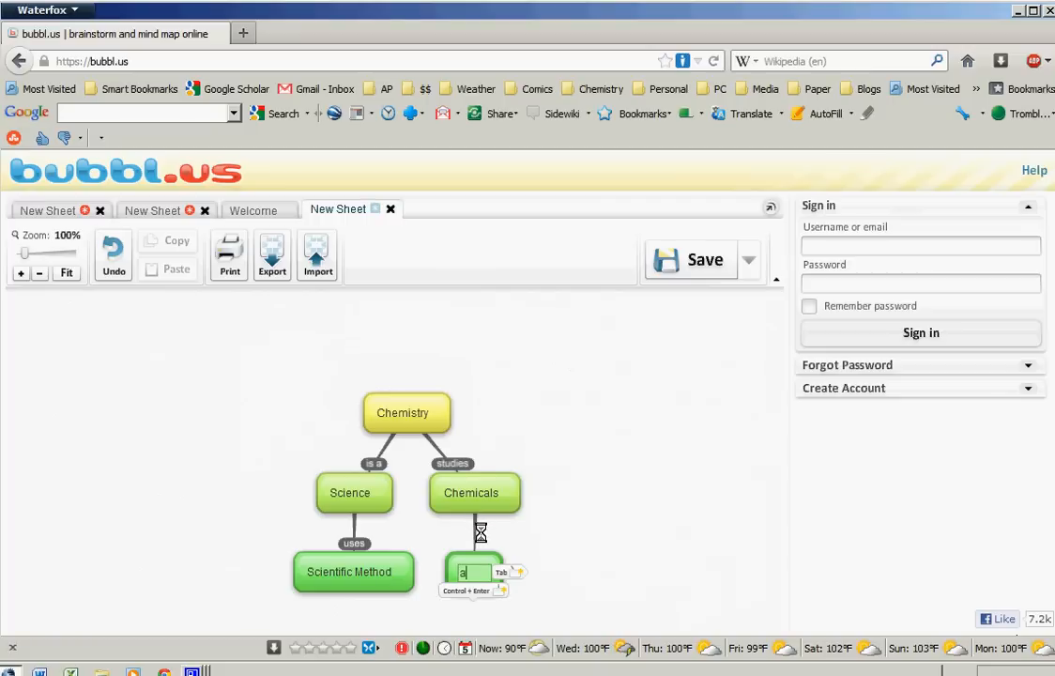
{"action": "type", "text": "toms"}
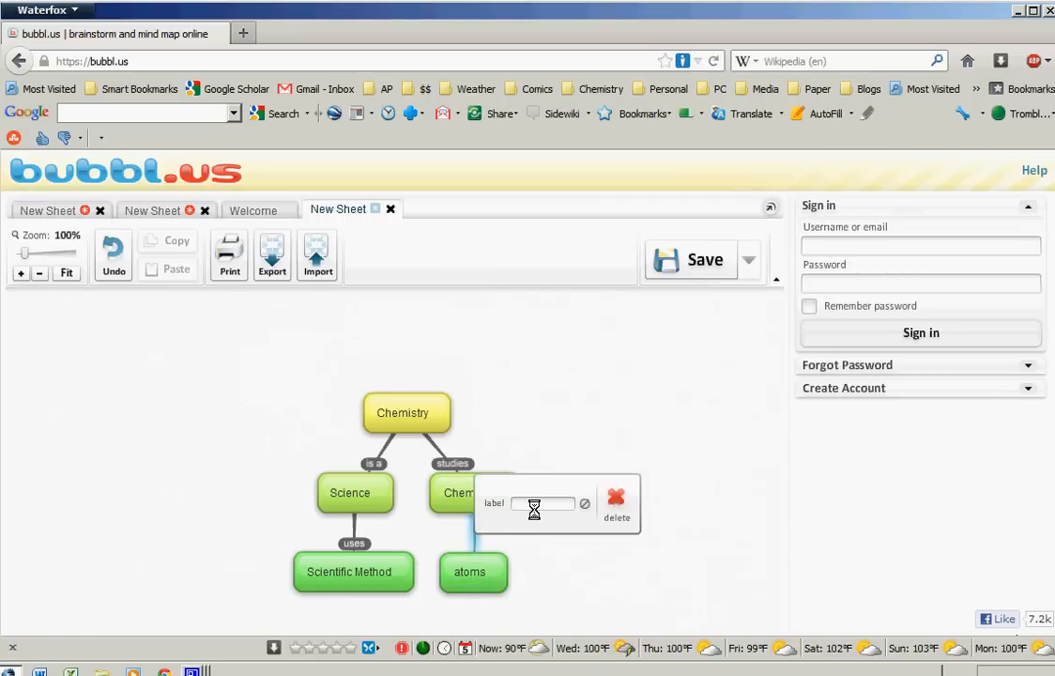
{"action": "type", "text": "made of"}
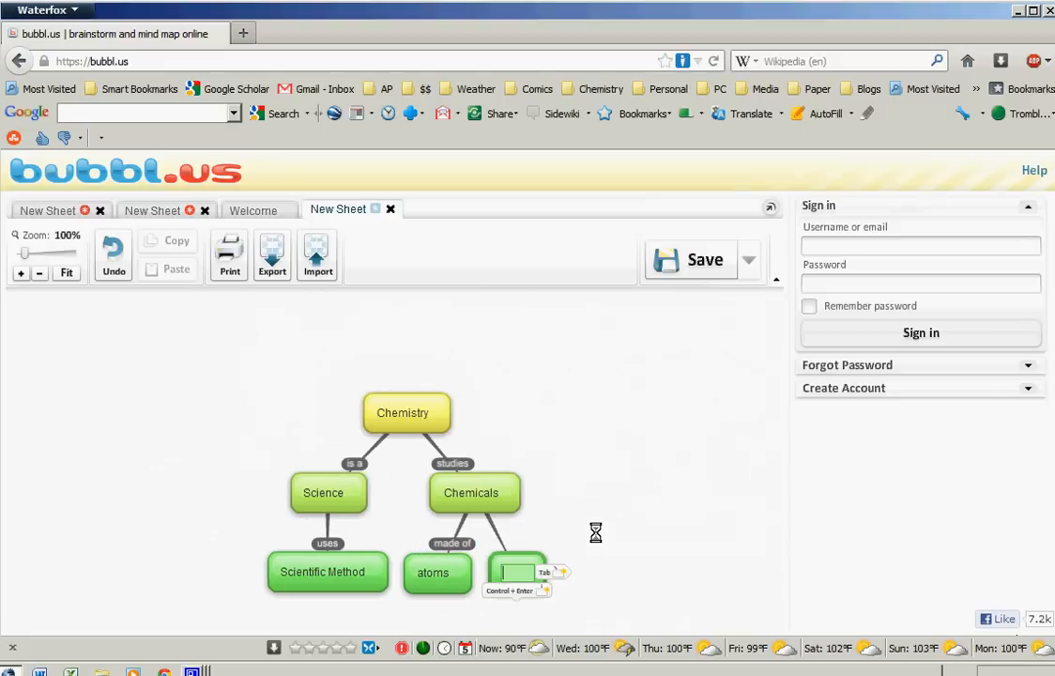
{"action": "mouse_move", "coordinate": [581, 562]}
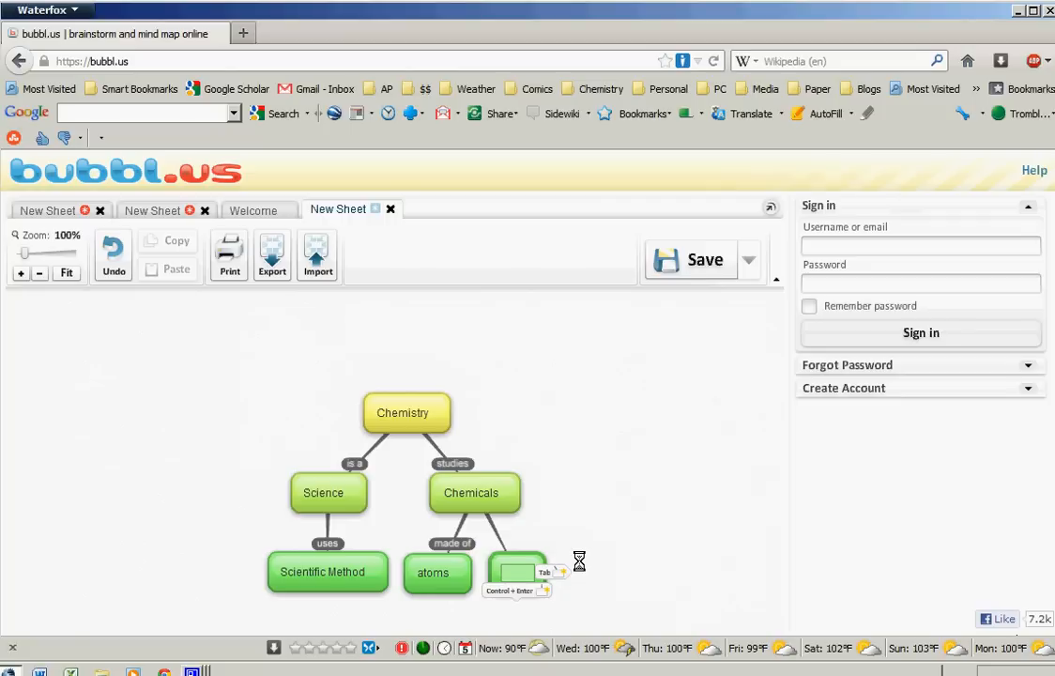
{"action": "type", "text": "stuff"}
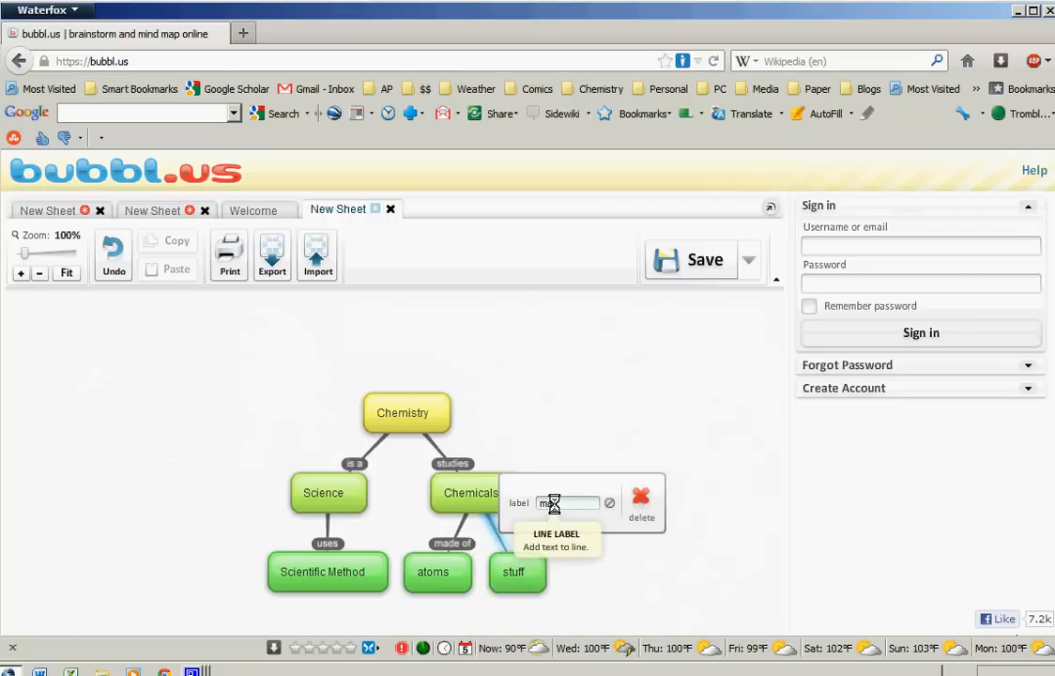
{"action": "type", "text": "makes up"}
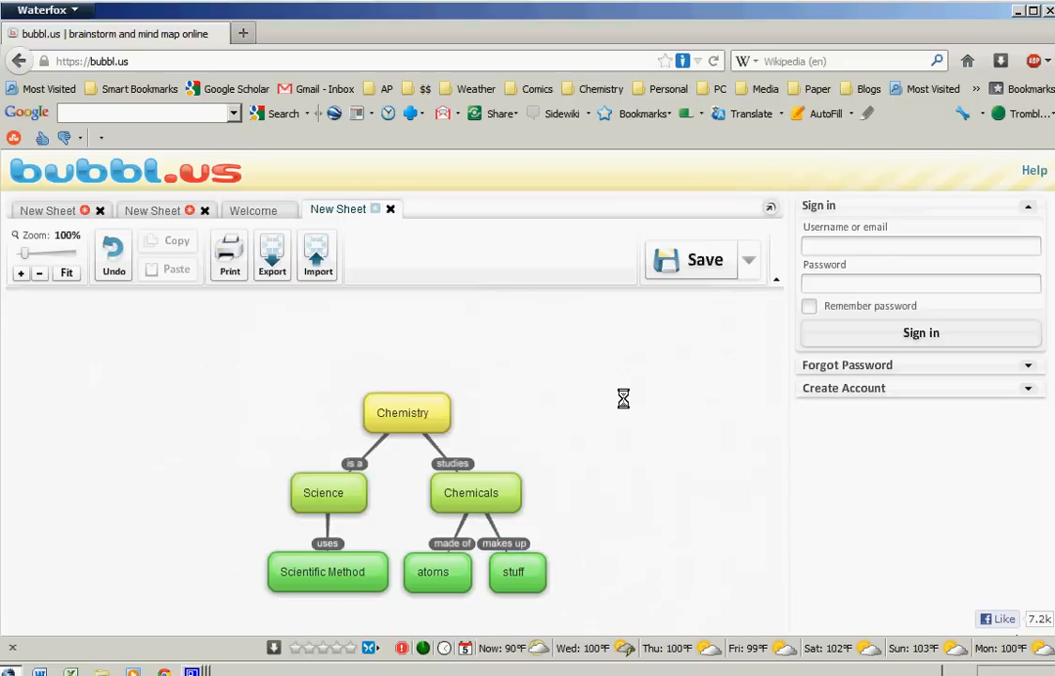
{"action": "mouse_move", "coordinate": [653, 412]}
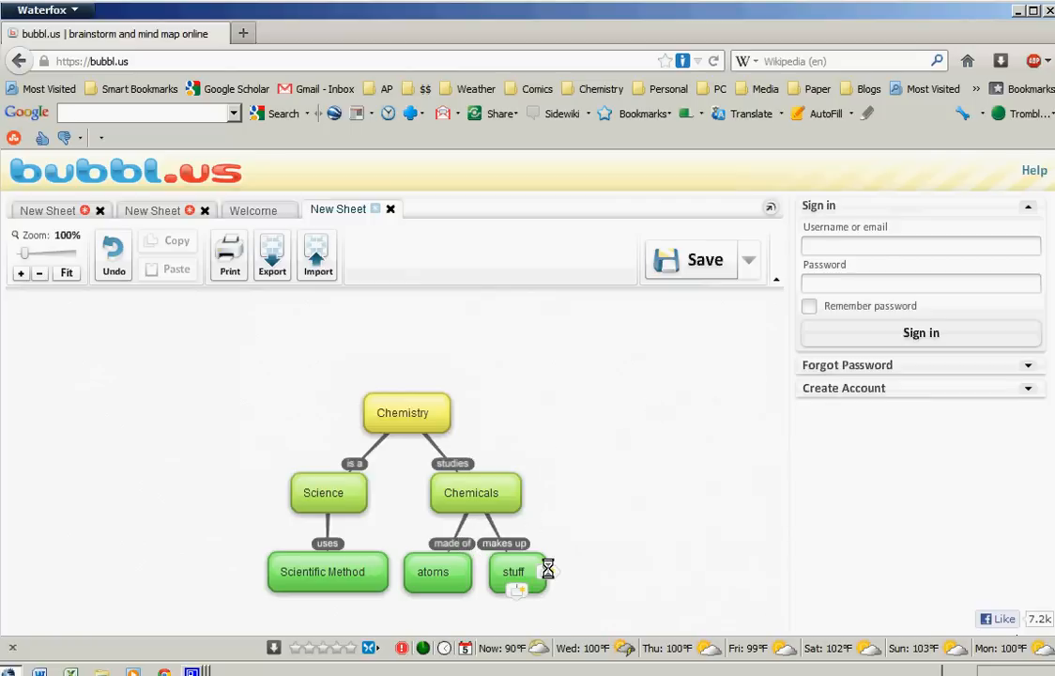
Drag the stuff bubble out to the right of atoms.
{"action": "left_click", "coordinate": [513, 571]}
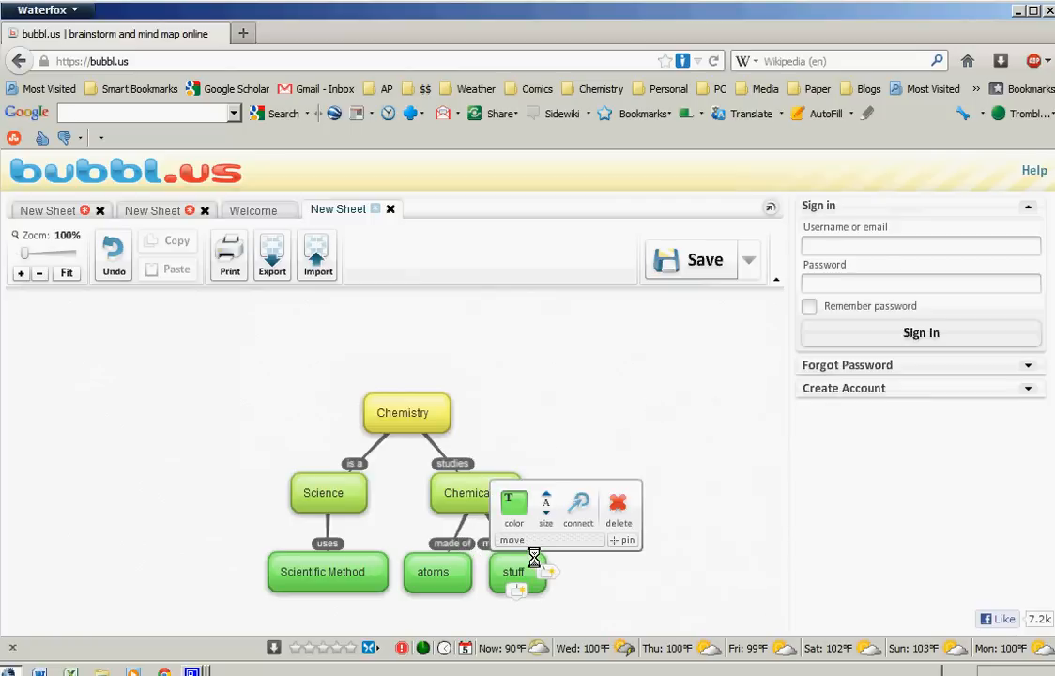
{"action": "left_click_drag", "start_coordinate": [513, 571], "coordinate": [562, 568]}
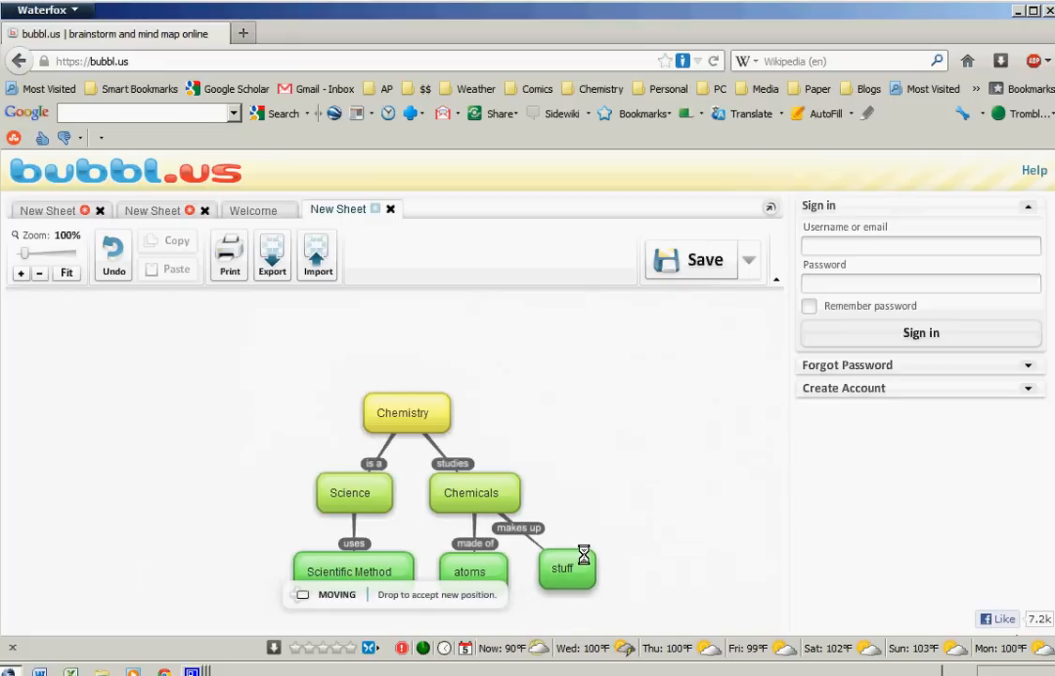
{"action": "left_click_drag", "start_coordinate": [563, 567], "coordinate": [582, 550]}
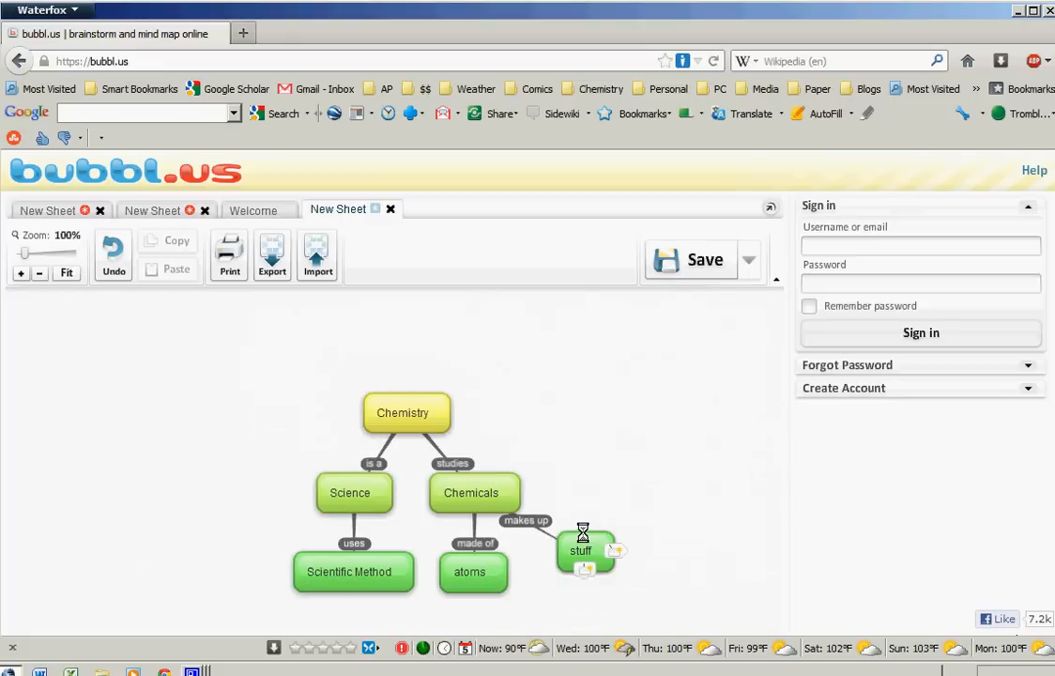
{"action": "left_click_drag", "start_coordinate": [582, 551], "coordinate": [620, 551]}
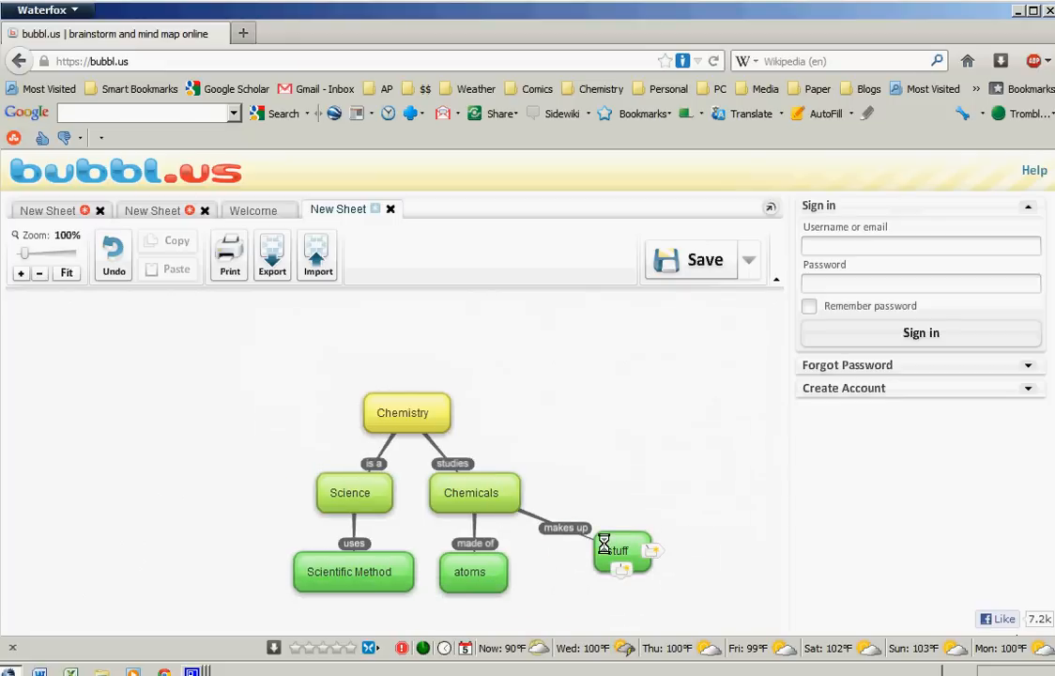
Change the stuff bubble's color to purple.
{"action": "left_click", "coordinate": [620, 551]}
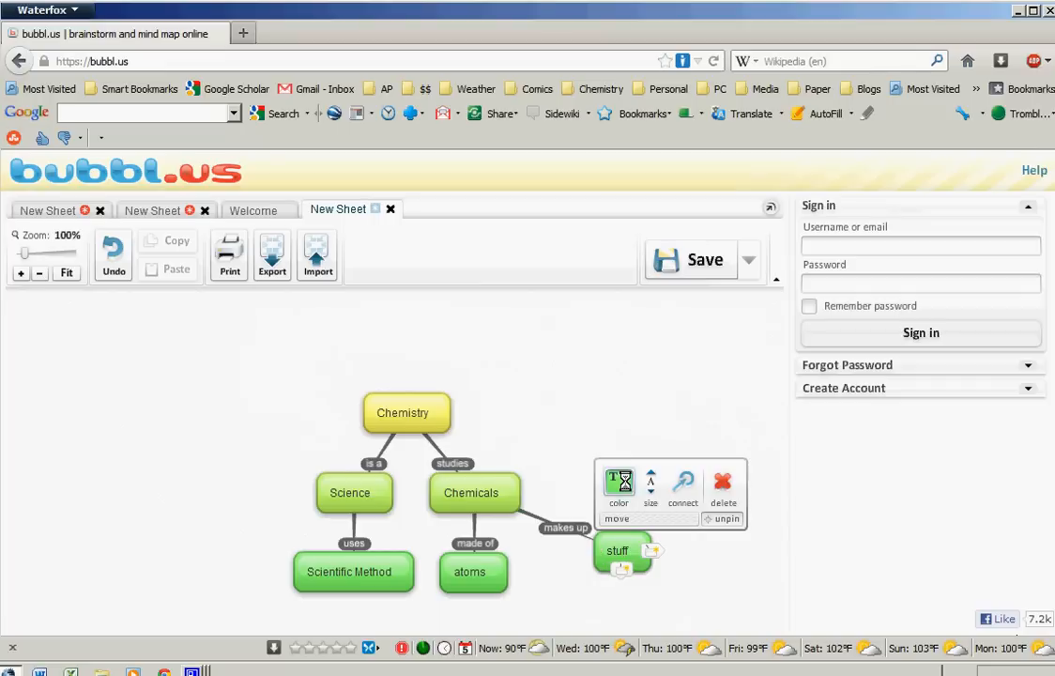
{"action": "left_click", "coordinate": [618, 486]}
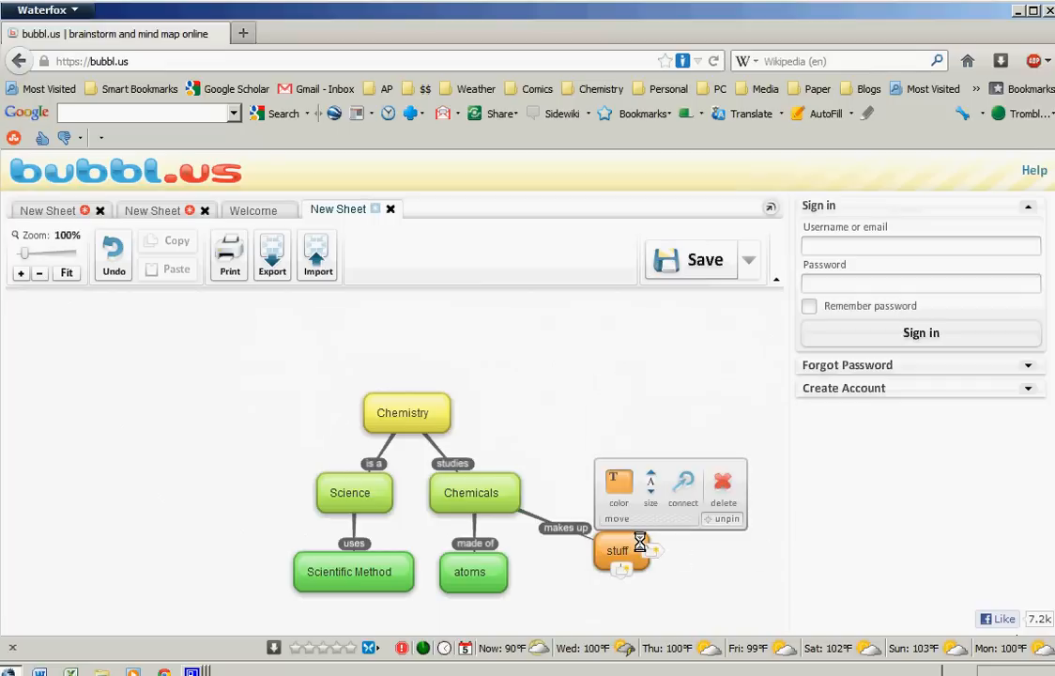
{"action": "left_click", "coordinate": [618, 484]}
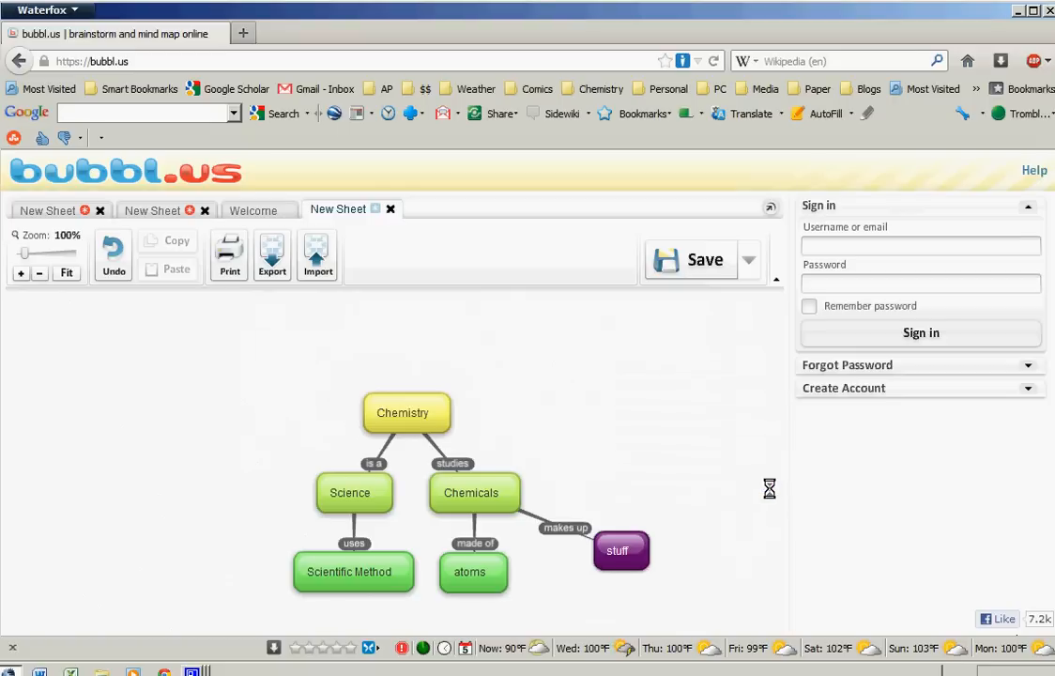
{"action": "mouse_move", "coordinate": [645, 553]}
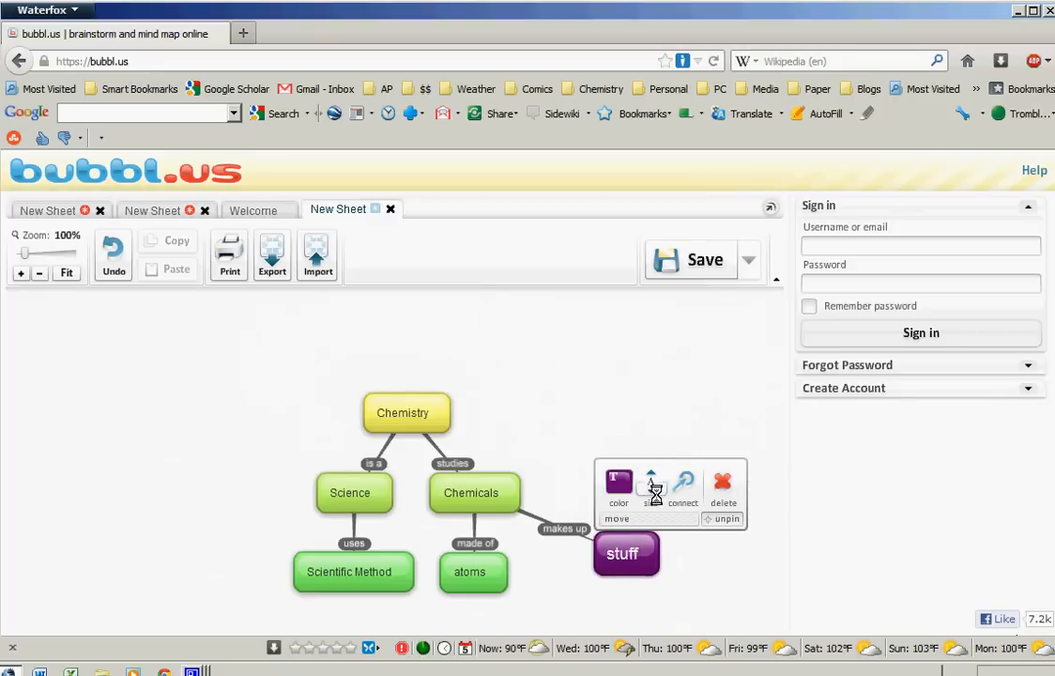
{"action": "mouse_move", "coordinate": [684, 485]}
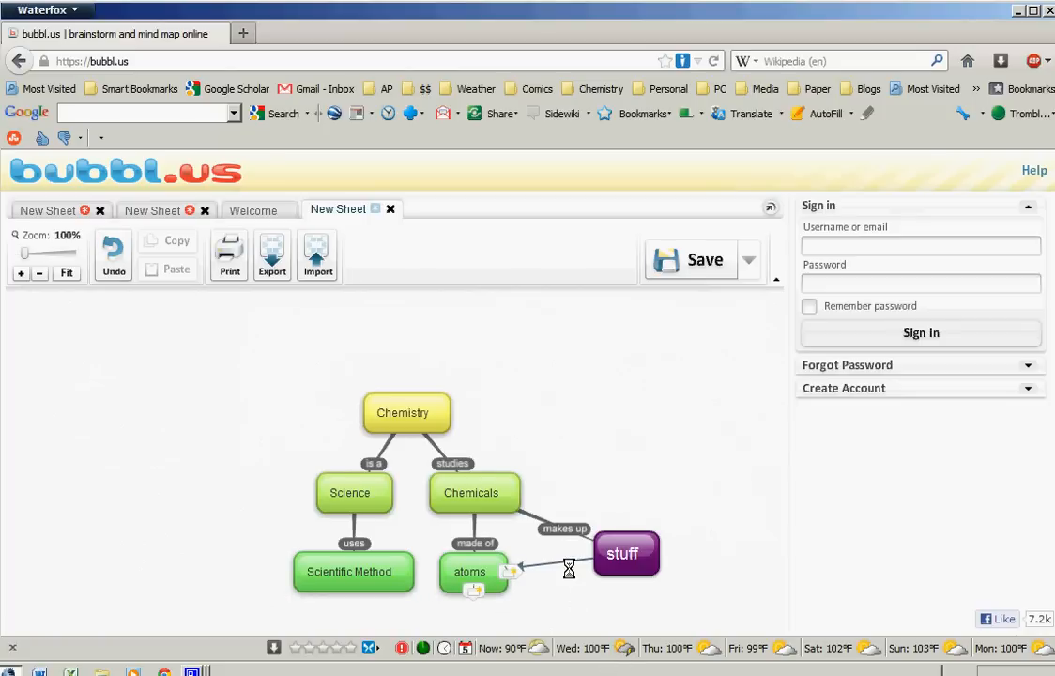
Connect stuff to atoms with a 'made of' line and remove both arrowheads.
{"action": "left_click", "coordinate": [569, 568]}
{"action": "type", "text": "m"}
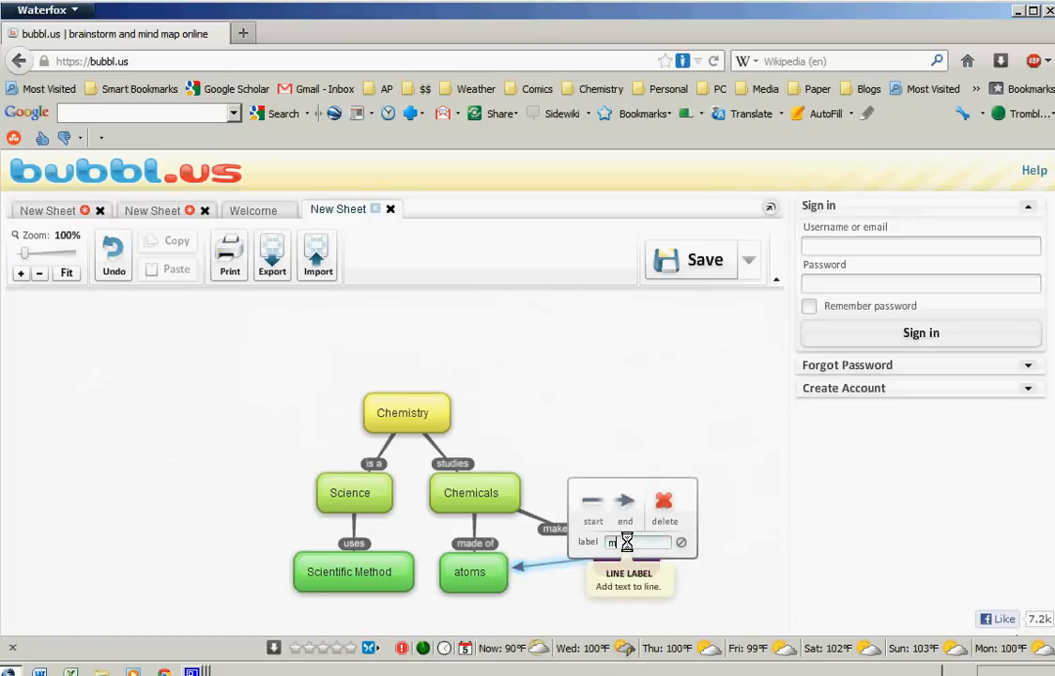
{"action": "type", "text": "ade of"}
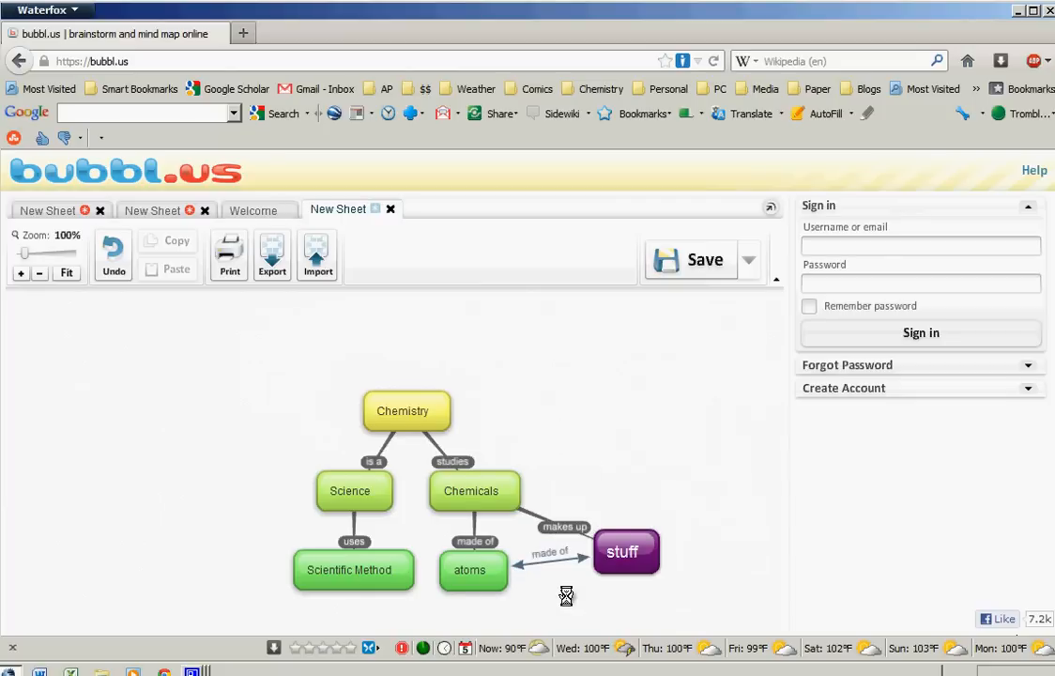
{"action": "left_click", "coordinate": [547, 552]}
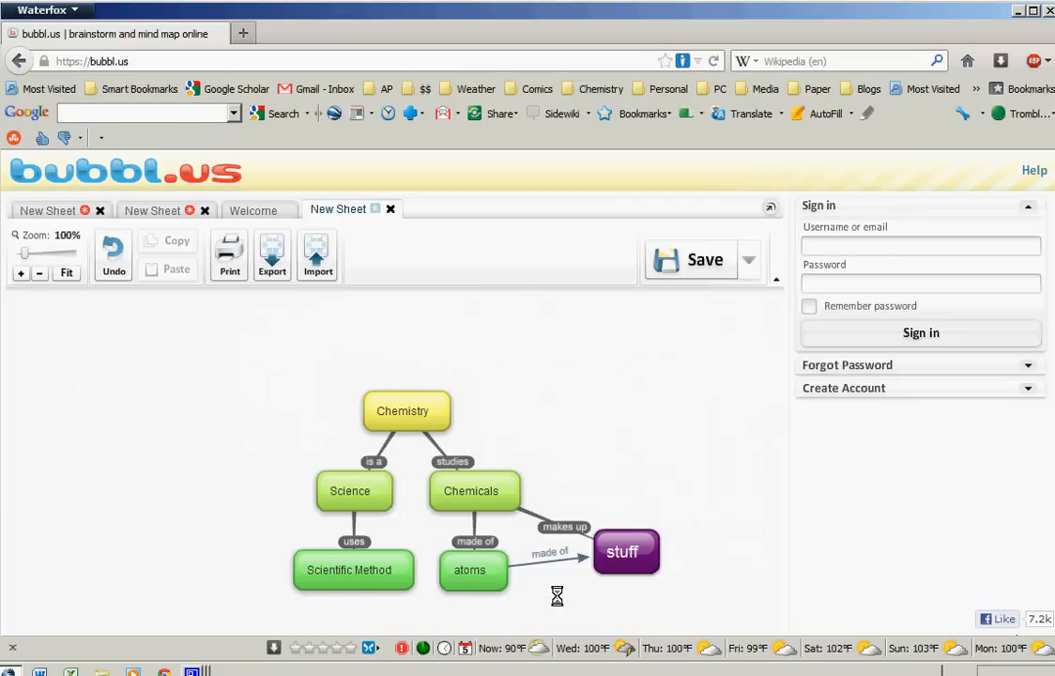
{"action": "left_click", "coordinate": [549, 552]}
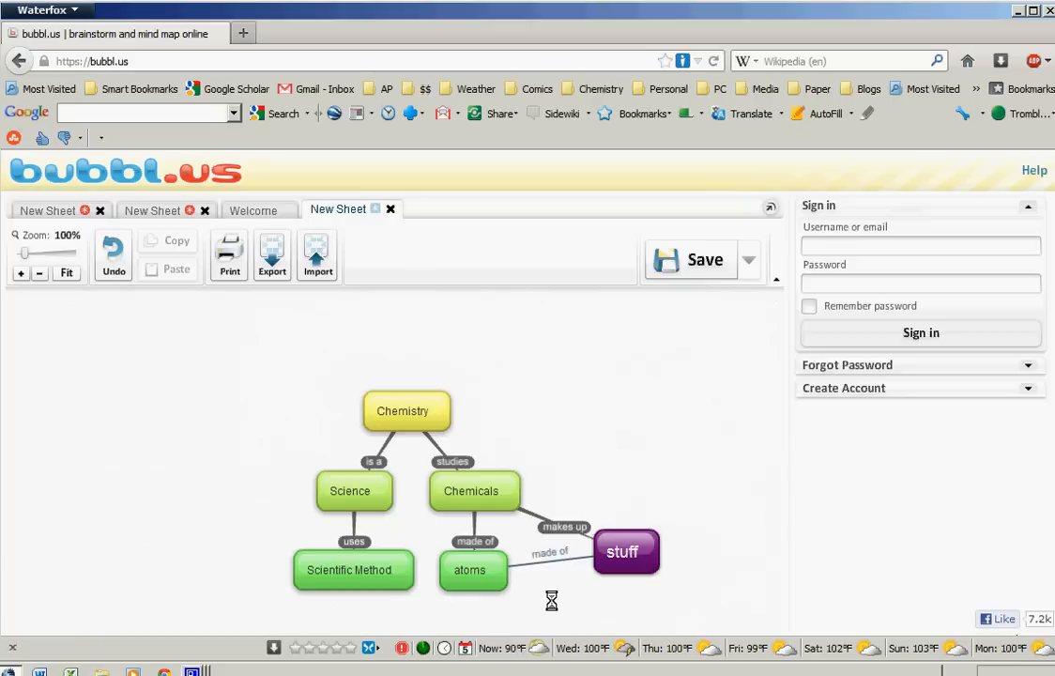
{"action": "left_click", "coordinate": [352, 570]}
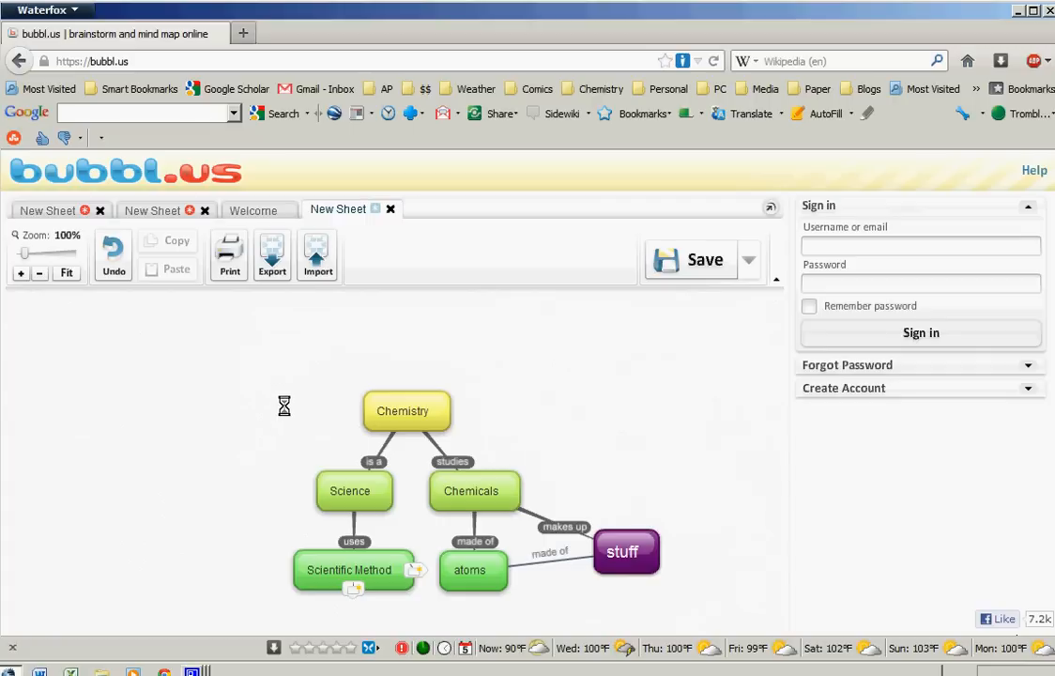
{"action": "left_click", "coordinate": [271, 255]}
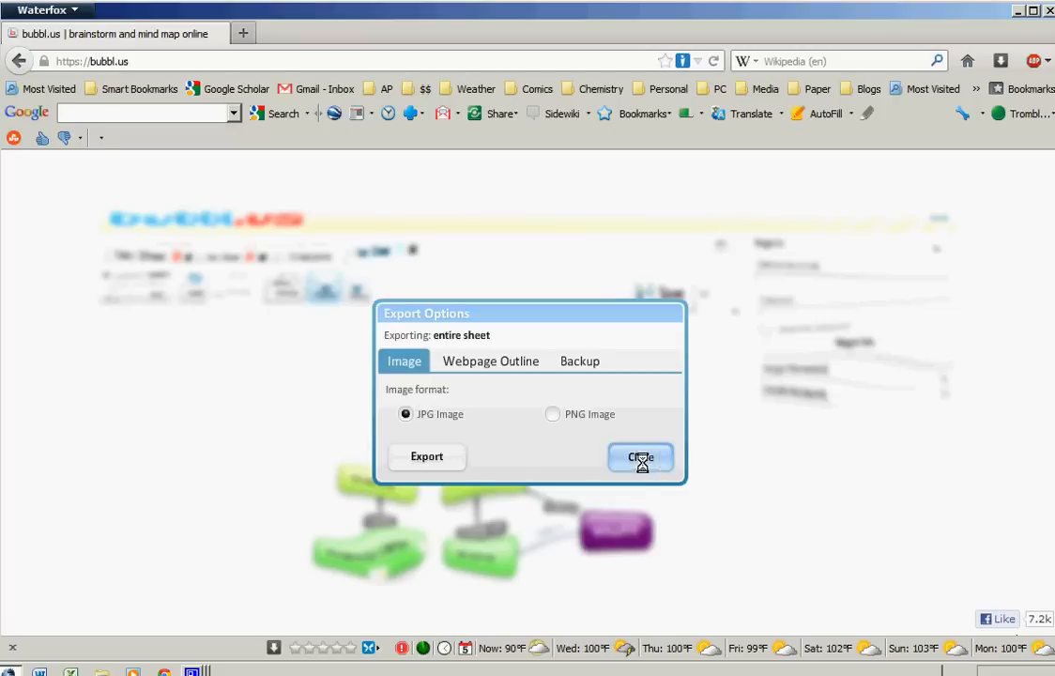
{"action": "left_click", "coordinate": [641, 456]}
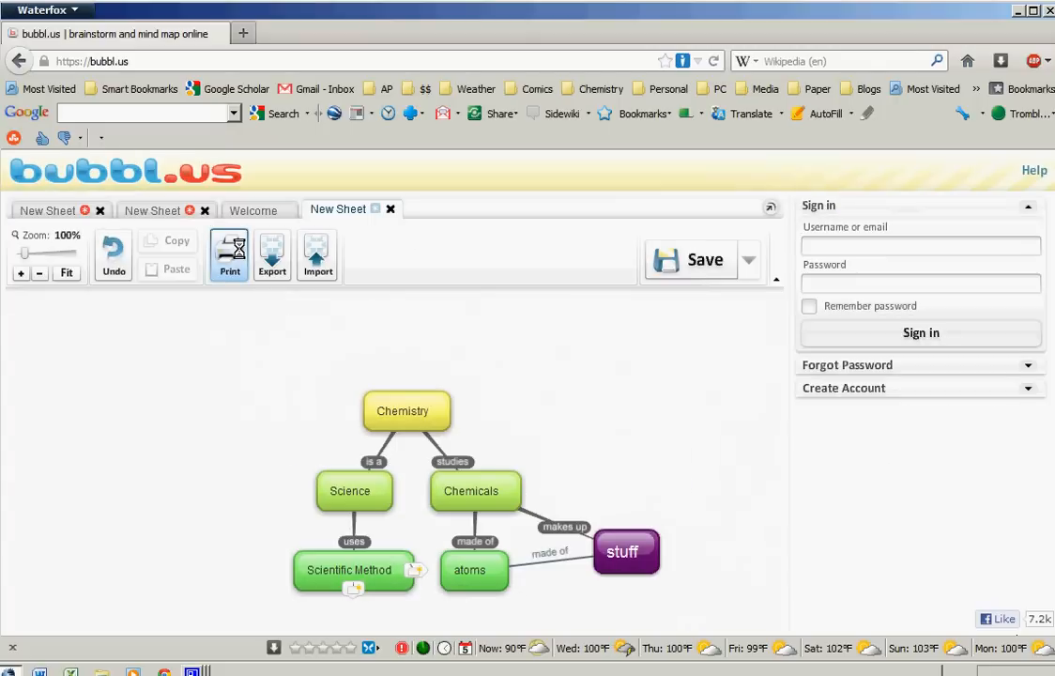
Preview the entire sheet on one landscape page and send it to the print dialog.
{"action": "left_click", "coordinate": [229, 254]}
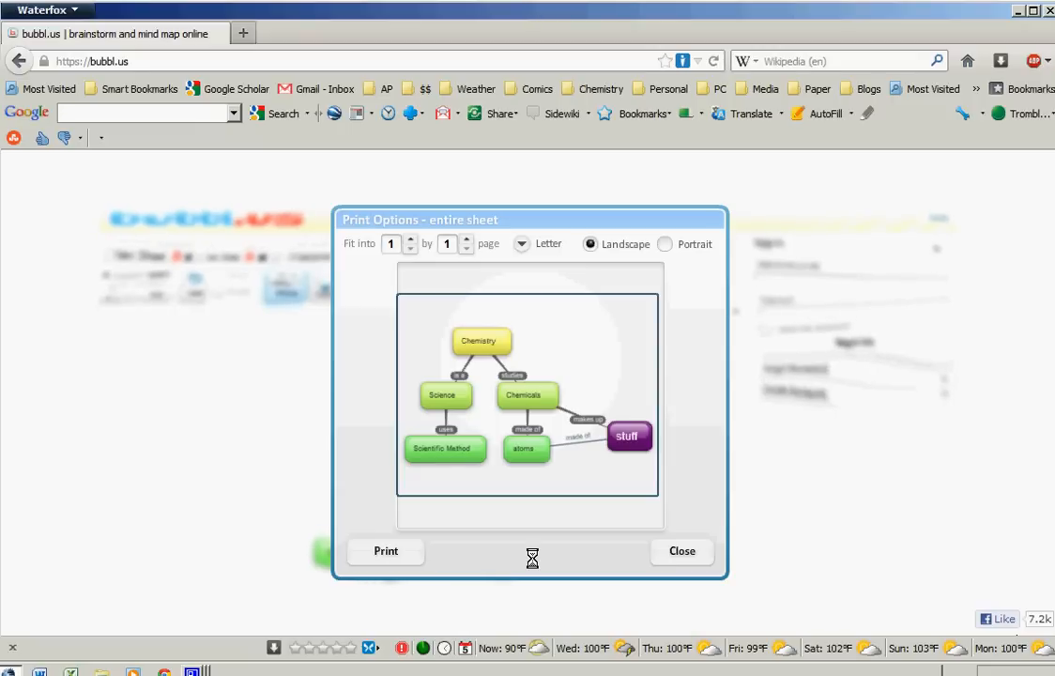
{"action": "left_click", "coordinate": [411, 239]}
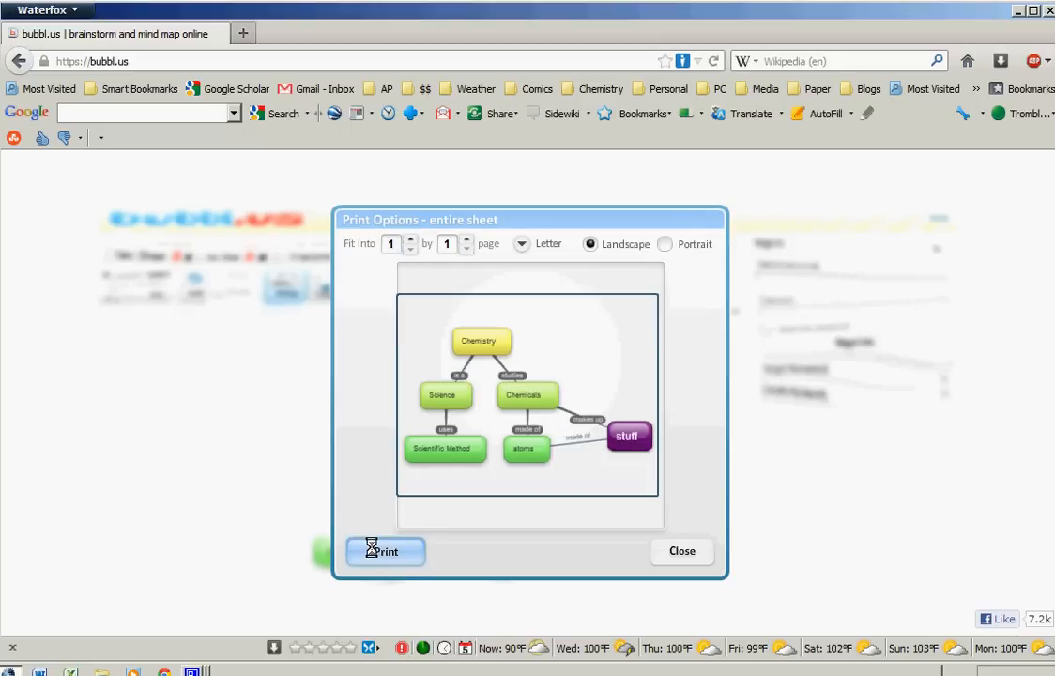
{"action": "left_click", "coordinate": [385, 551]}
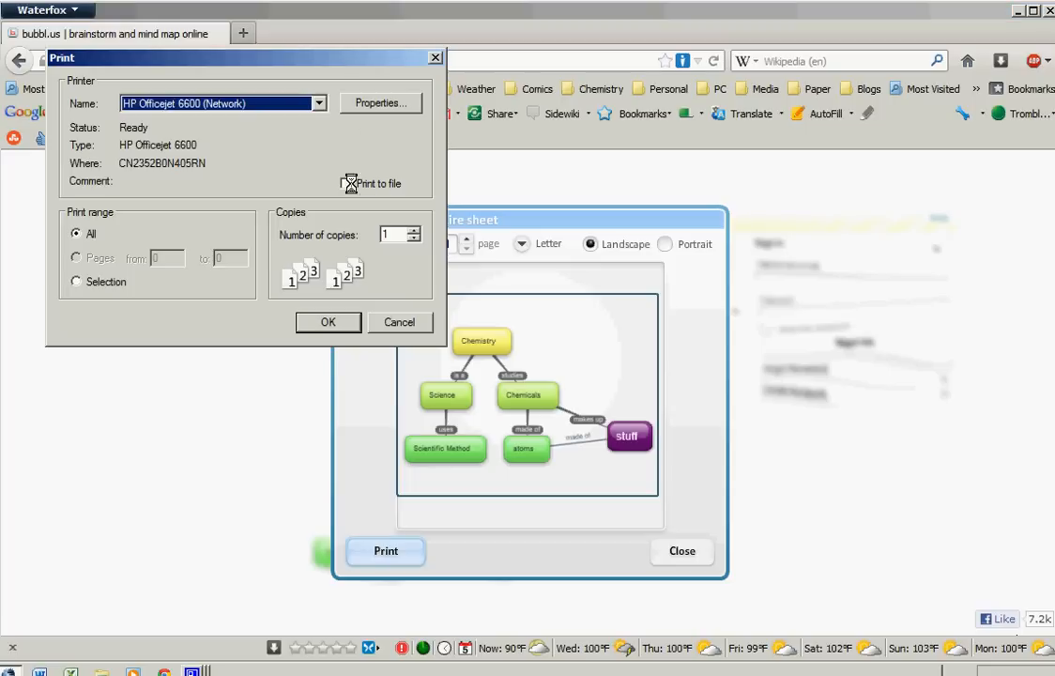
Select the HP Officejet 6600 (Network) printer and print the concept map.
{"action": "left_click", "coordinate": [319, 103]}
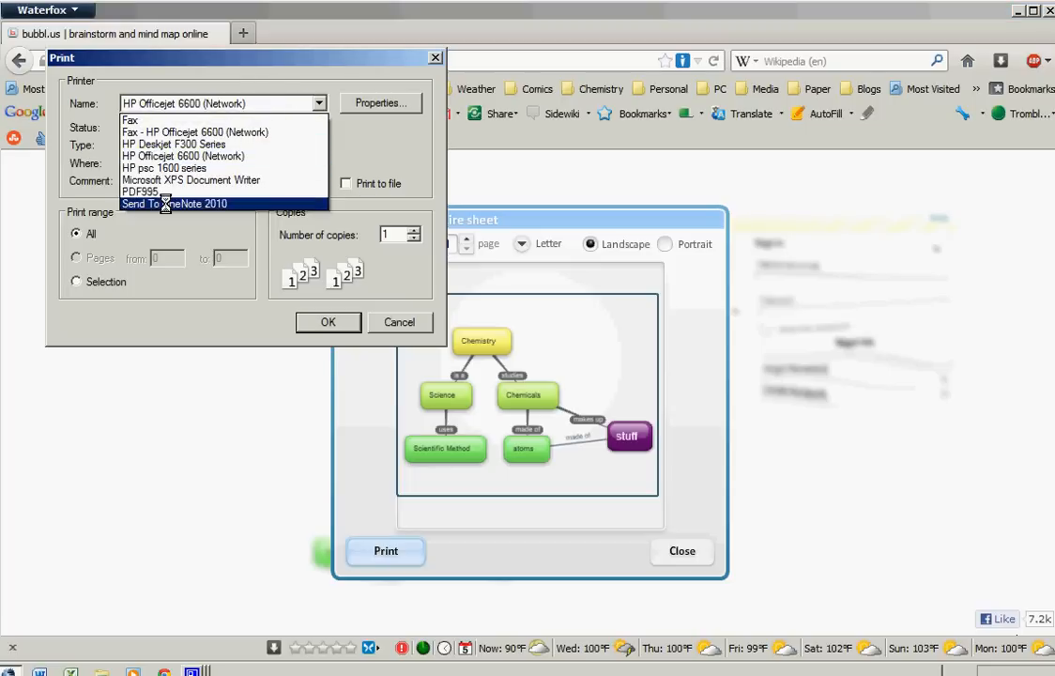
{"action": "left_click", "coordinate": [140, 191]}
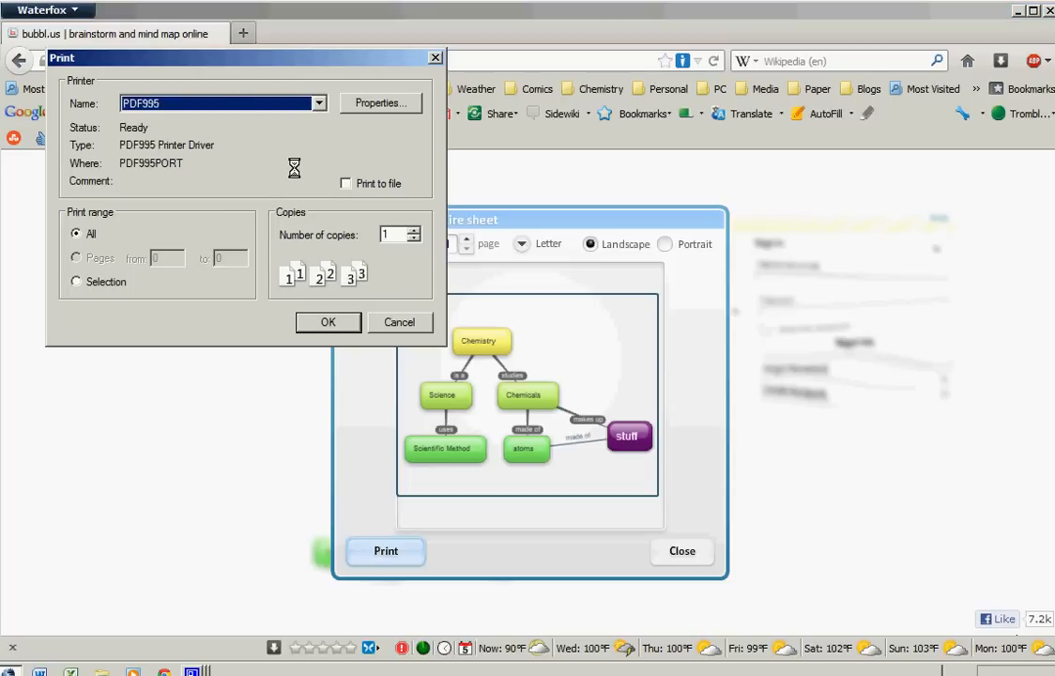
{"action": "left_click", "coordinate": [319, 103]}
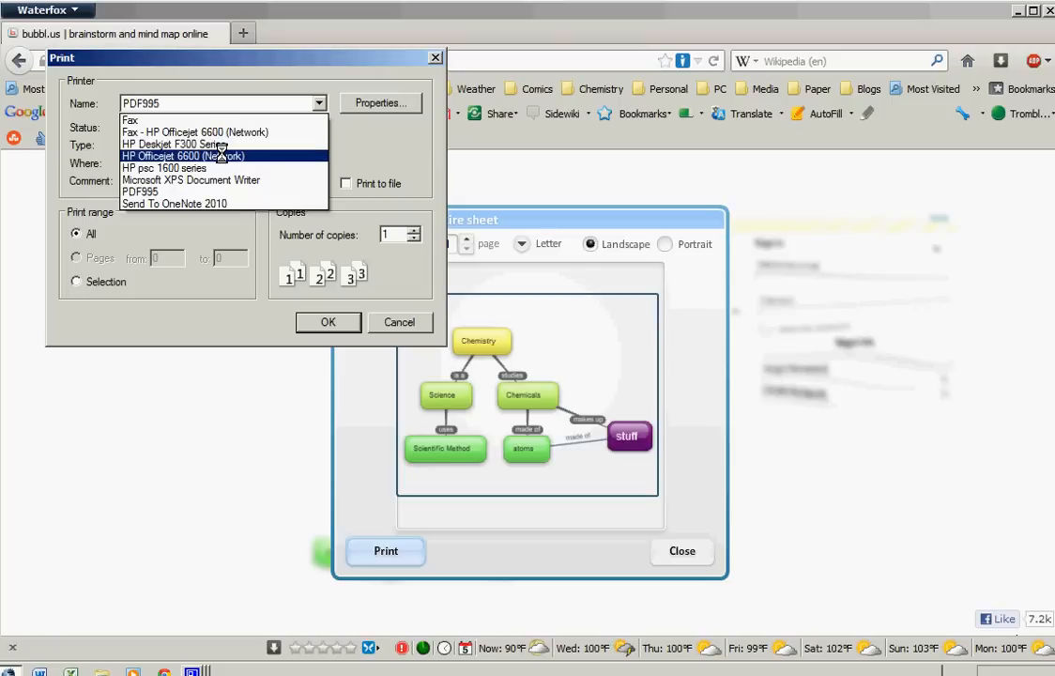
{"action": "left_click", "coordinate": [195, 156]}
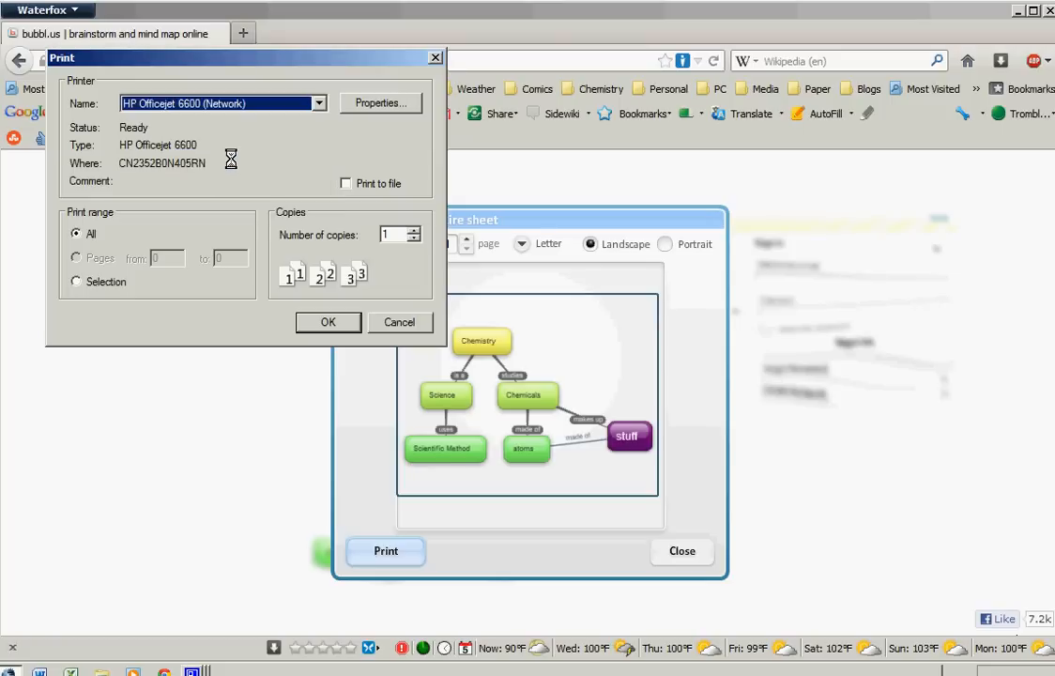
{"action": "left_click", "coordinate": [399, 322]}
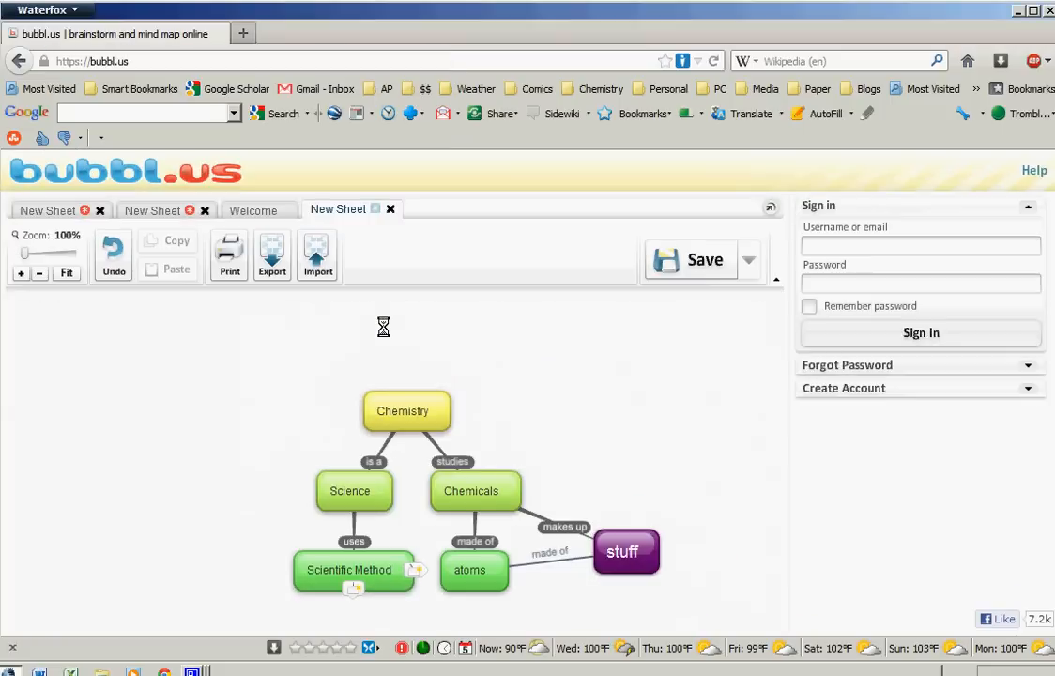